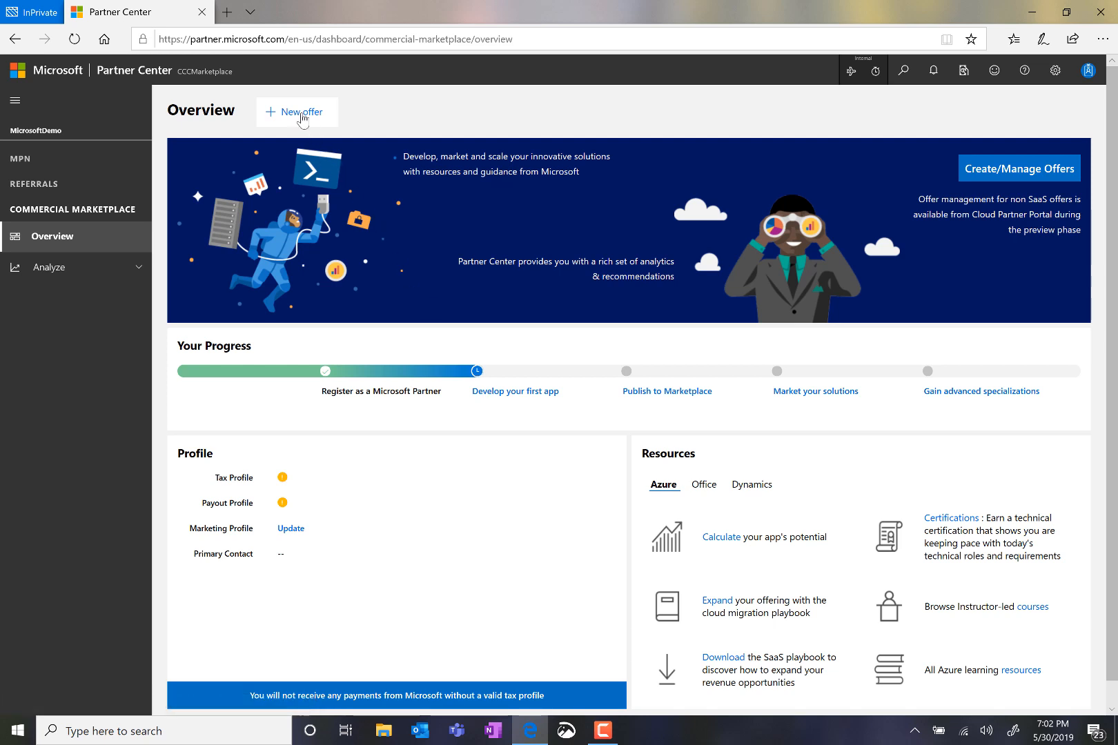
# Show the list of offer types from '+ New offer' on the Commercial Marketplace Overview.
pyautogui.click(295, 112)
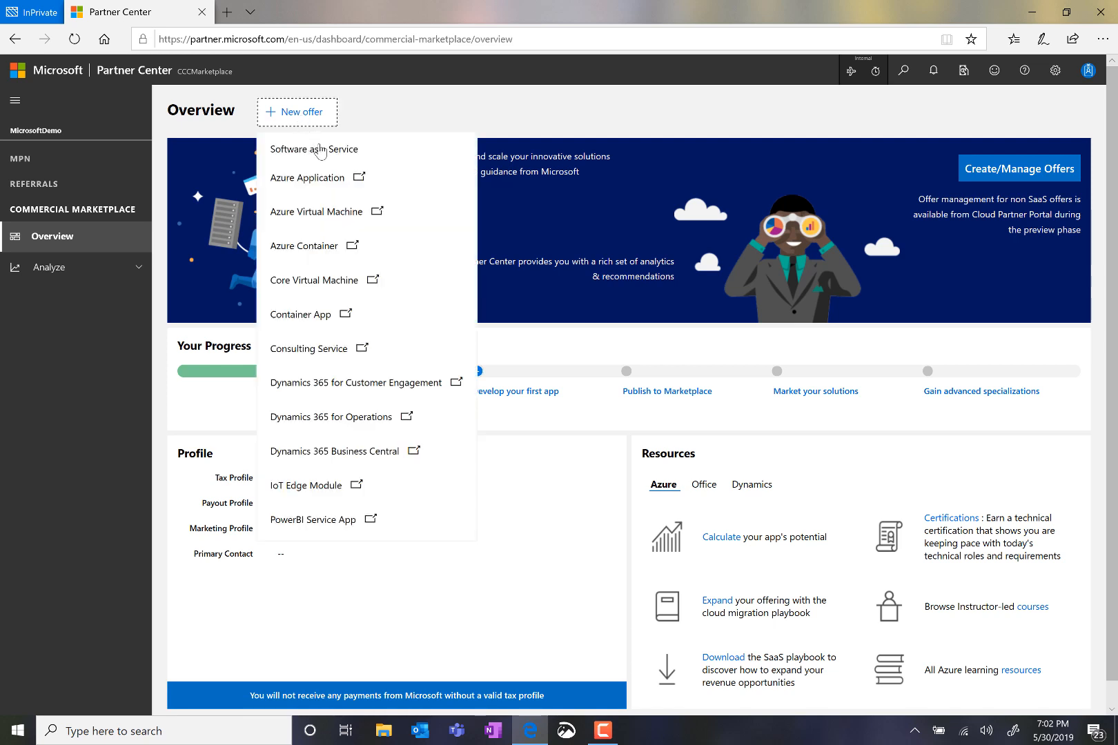
# Create a Software as a Service offer with ID 'greatsoftware' and name 'Great Software'.
pyautogui.click(313, 149)
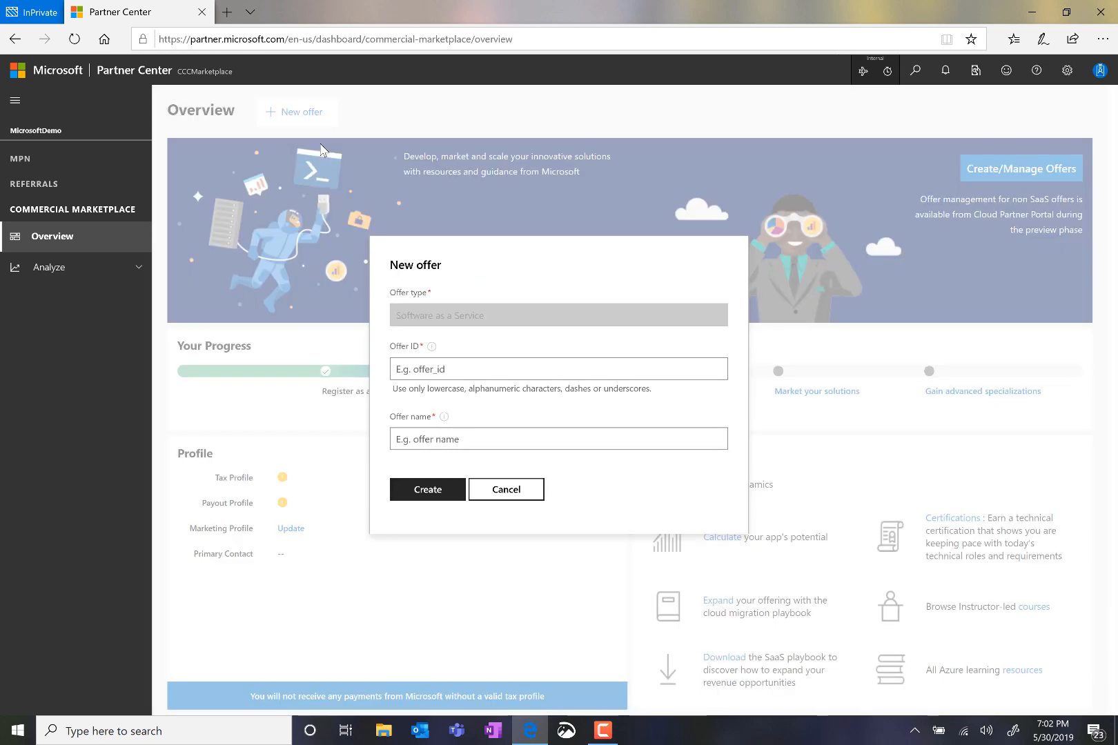
pyautogui.moveTo(312, 155)
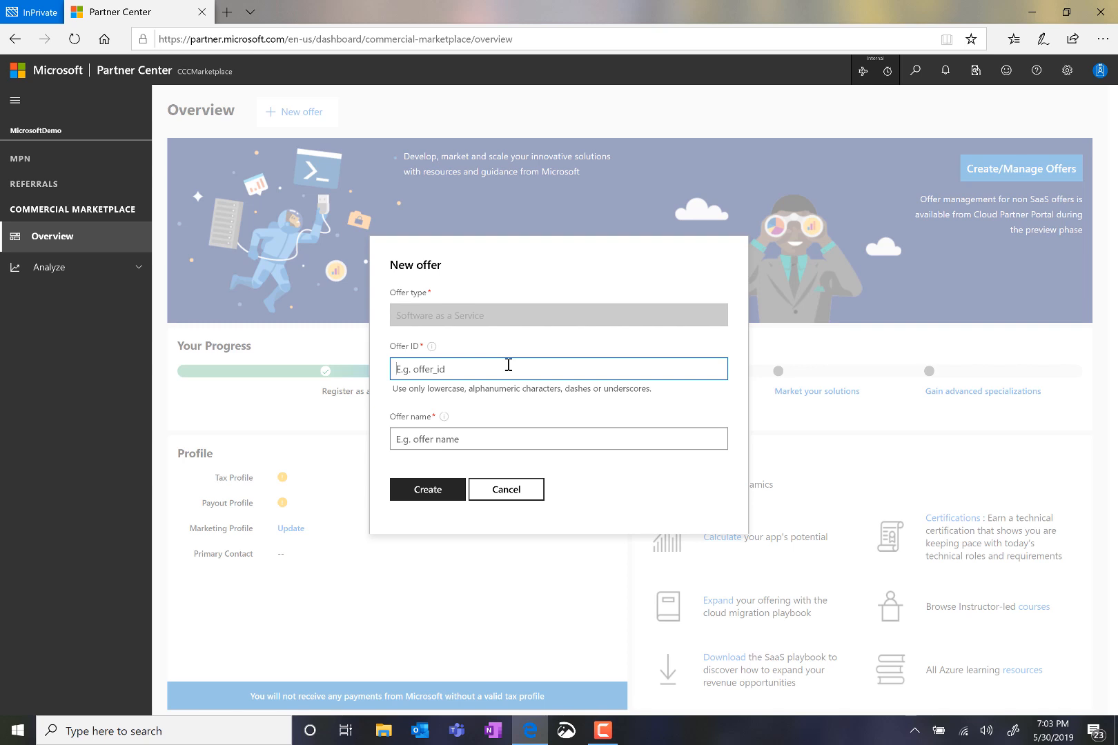
pyautogui.write('greatsoftware')
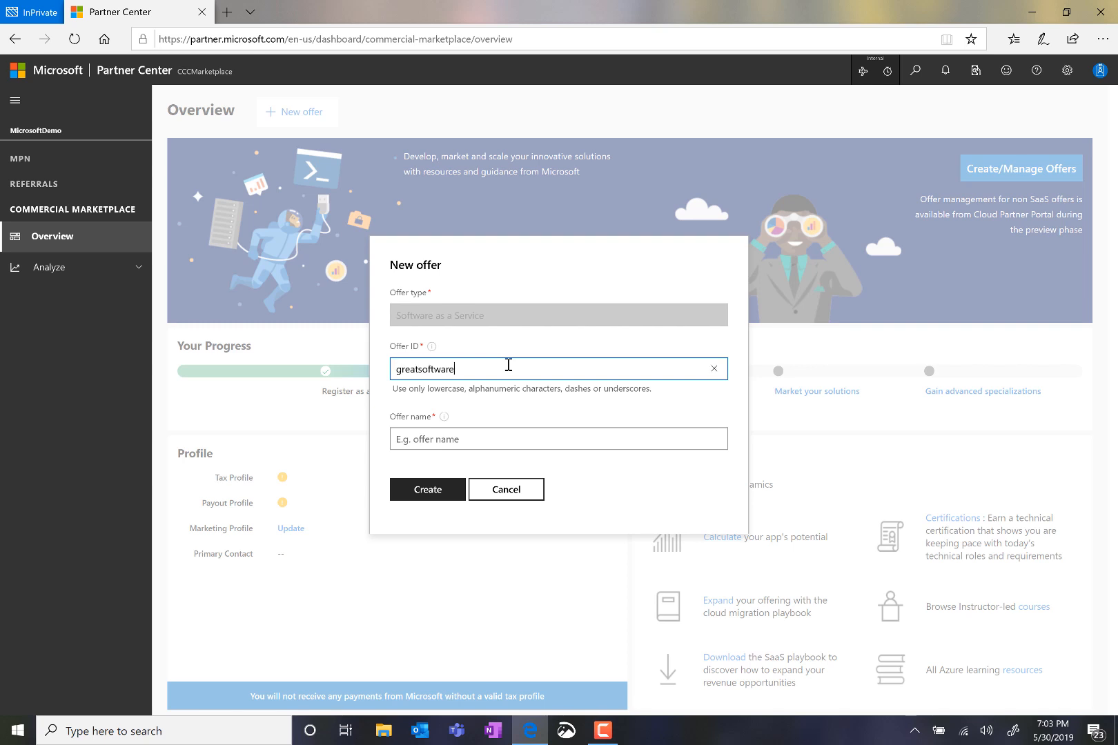
pyautogui.click(558, 439)
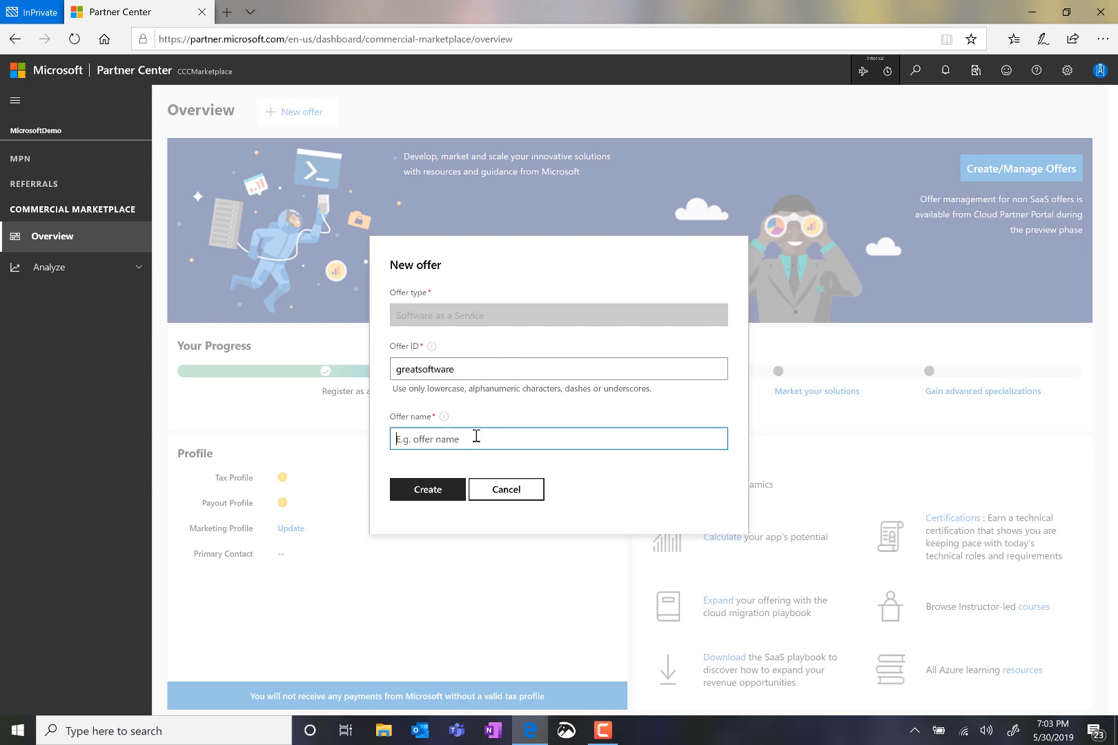
pyautogui.write('Great Software')
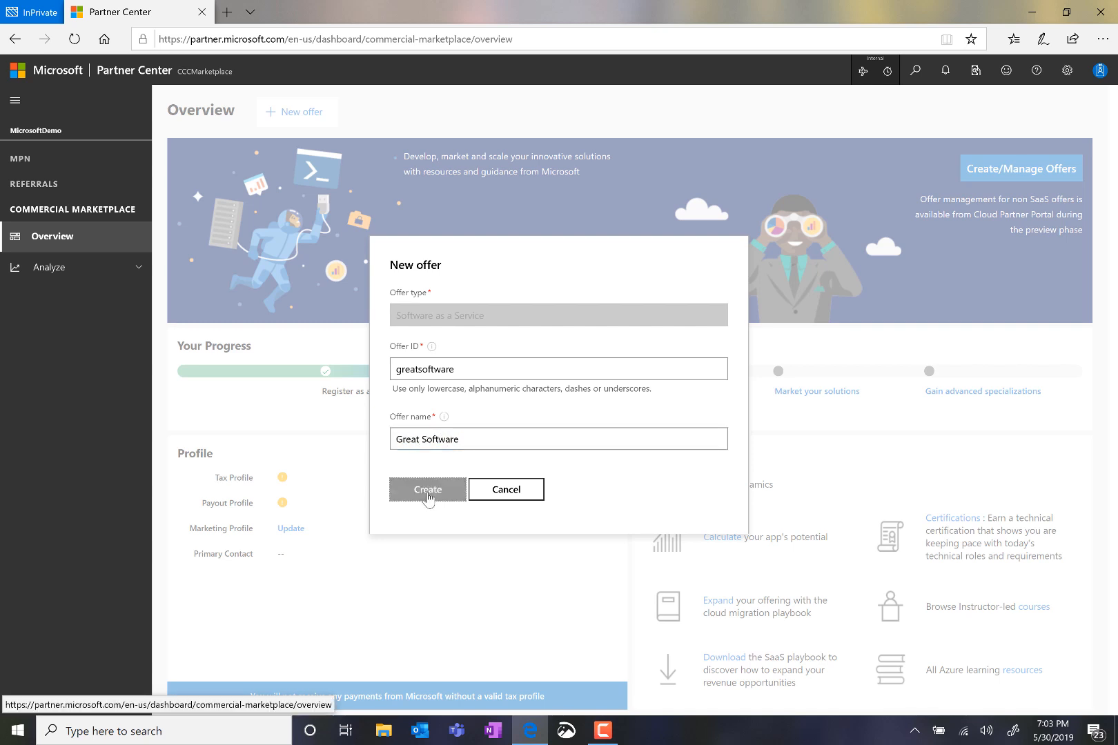
pyautogui.click(426, 489)
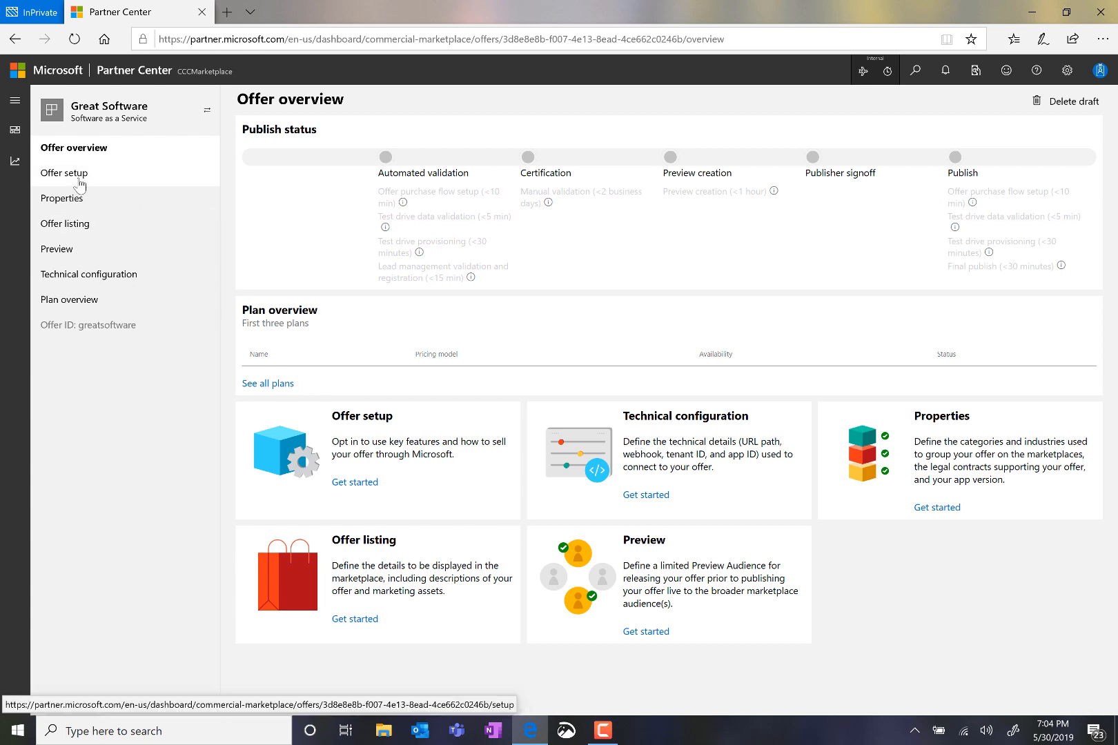
# In Offer setup, choose not to sell through Microsoft and use 'Contact me' for customers.
pyautogui.click(63, 173)
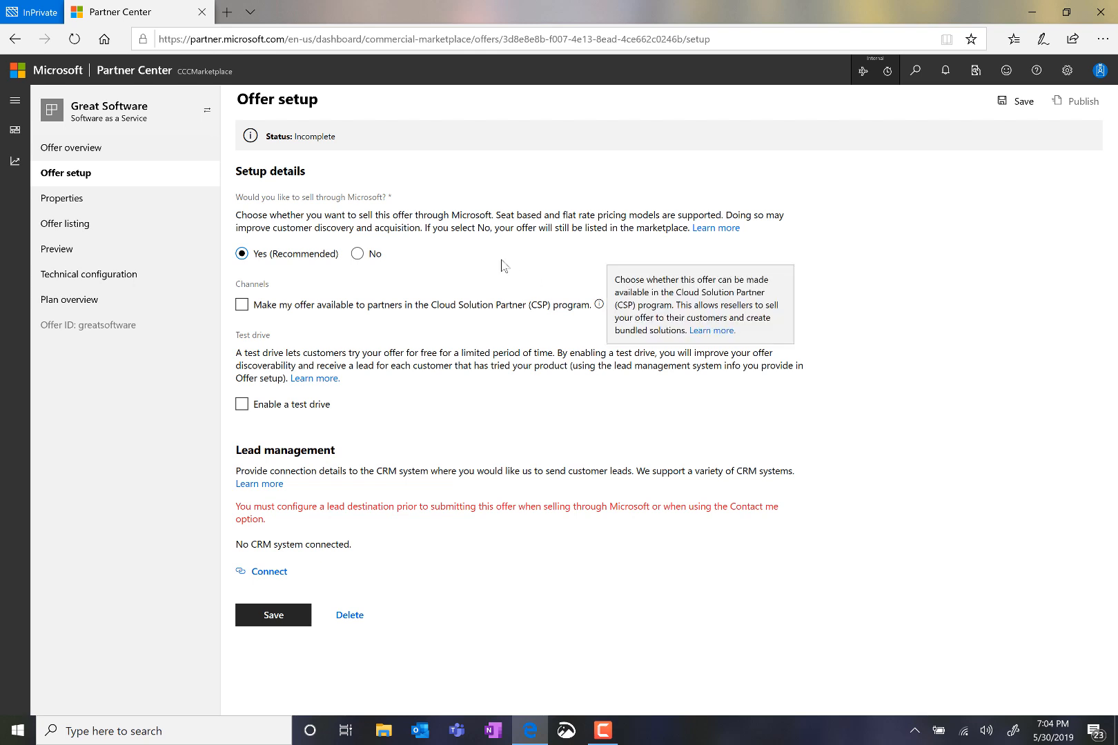
pyautogui.moveTo(356, 257)
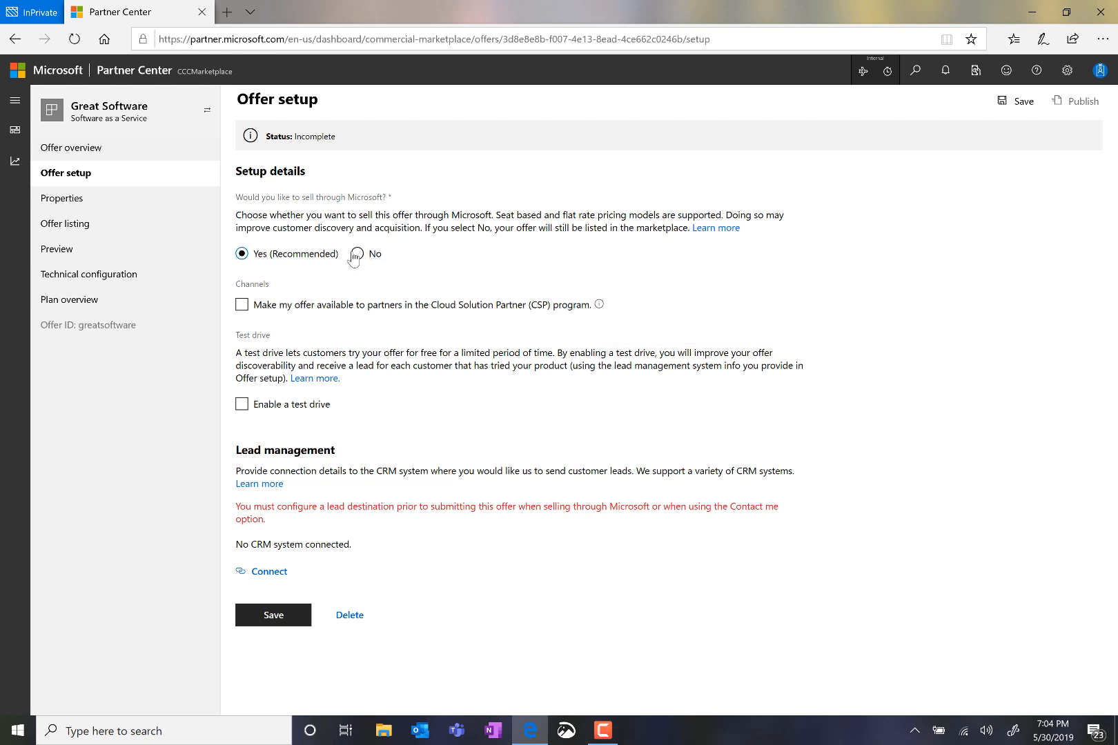
pyautogui.moveTo(485, 303)
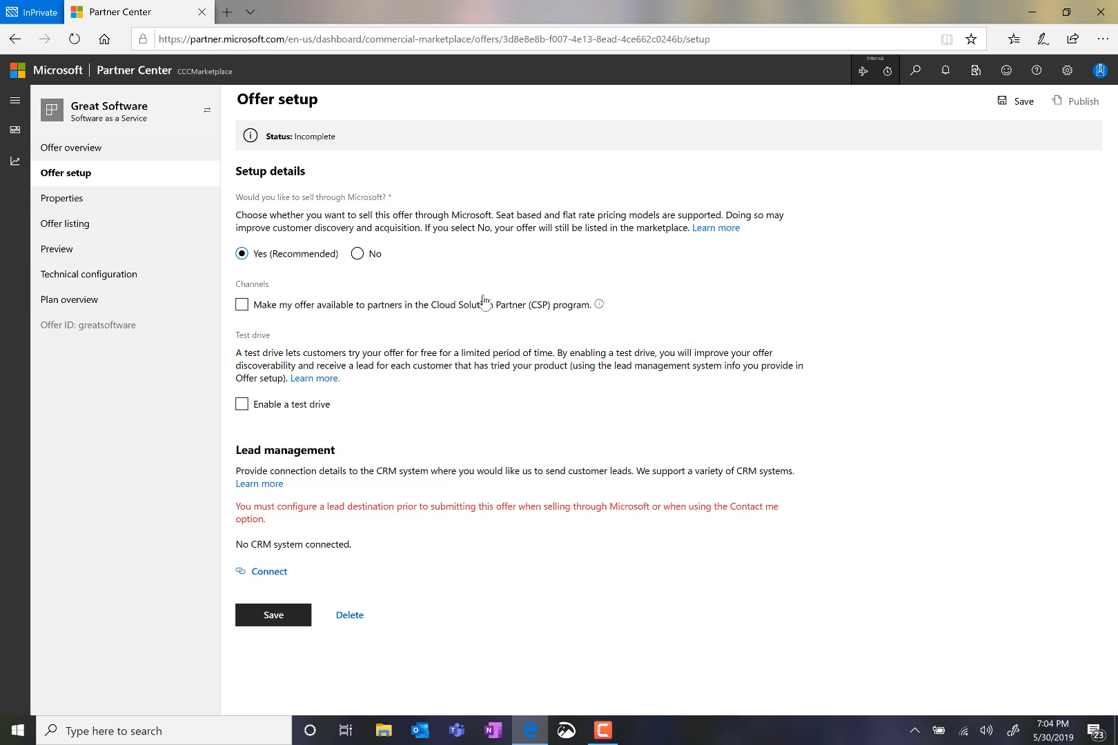
pyautogui.click(357, 253)
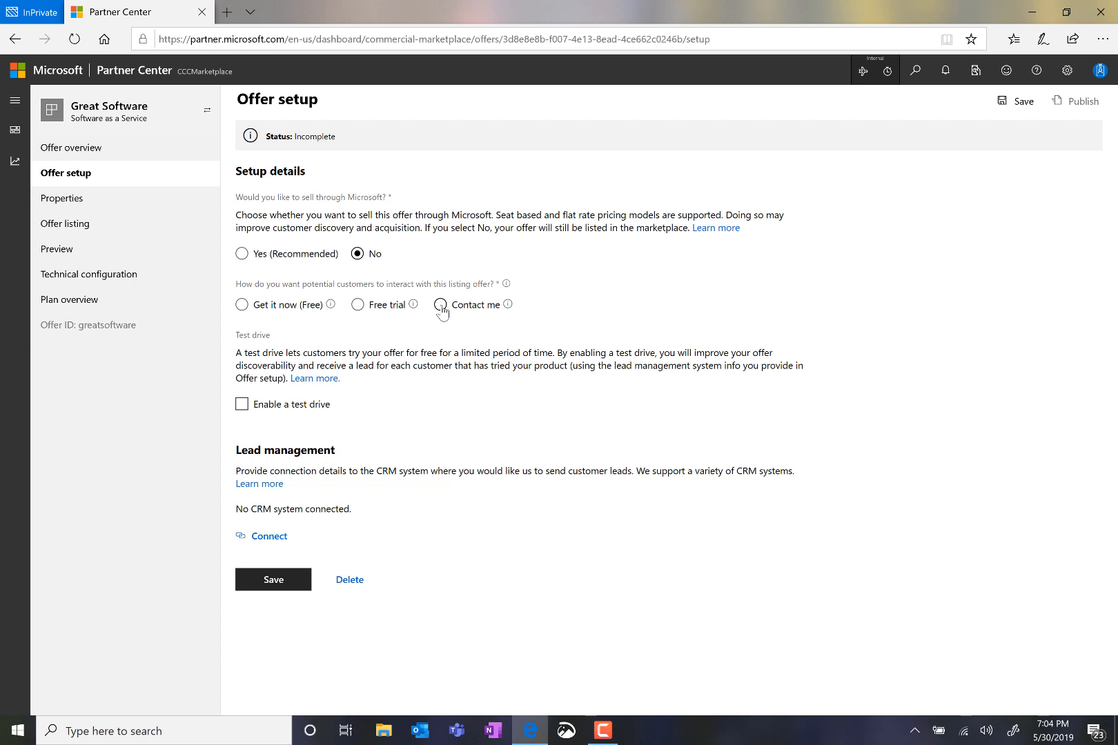
pyautogui.click(440, 305)
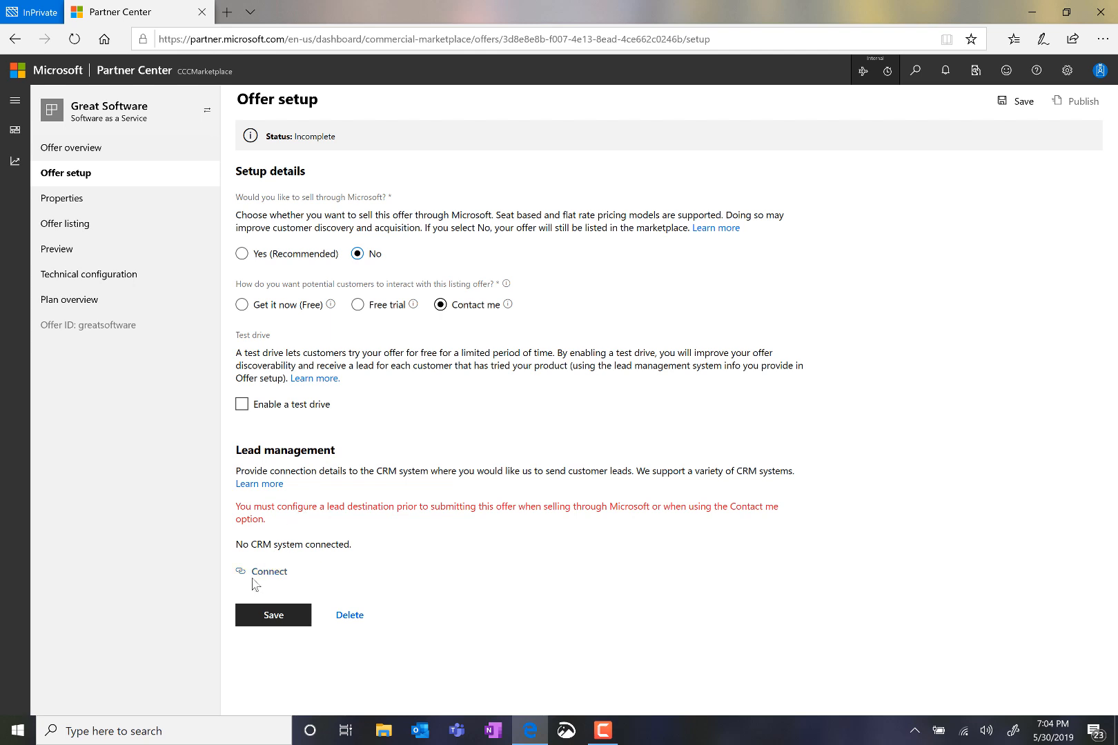
pyautogui.moveTo(269, 577)
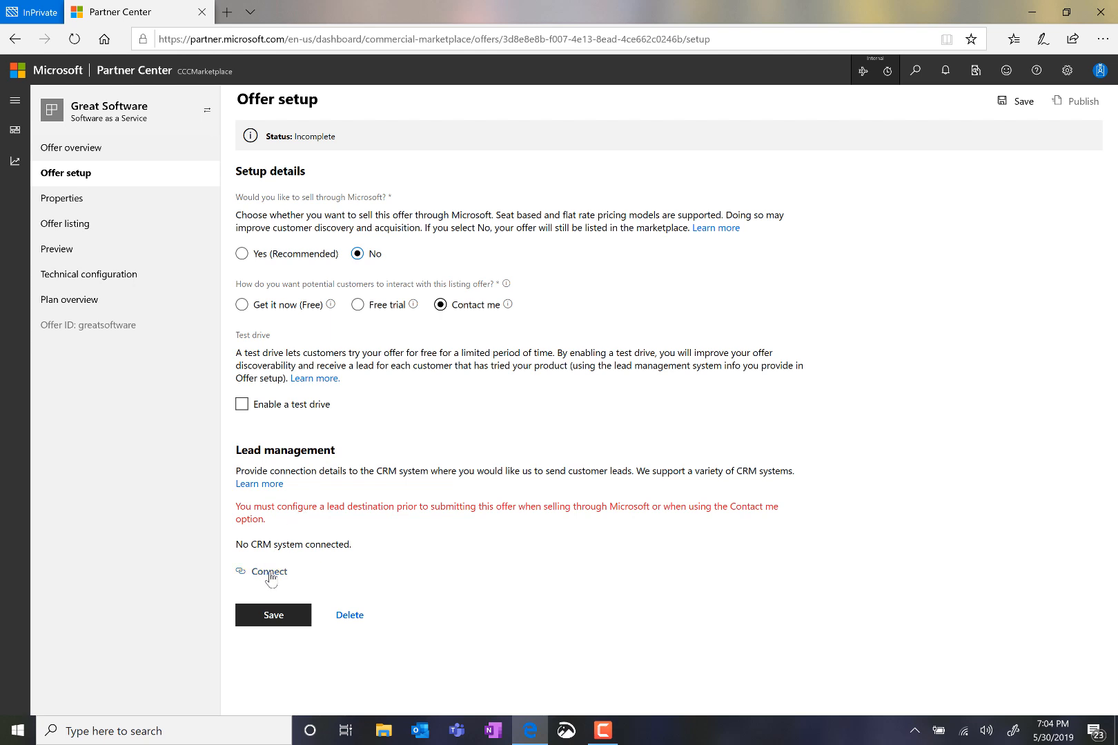
# Connect a CRM system under Lead management for customer leads.
pyautogui.click(269, 571)
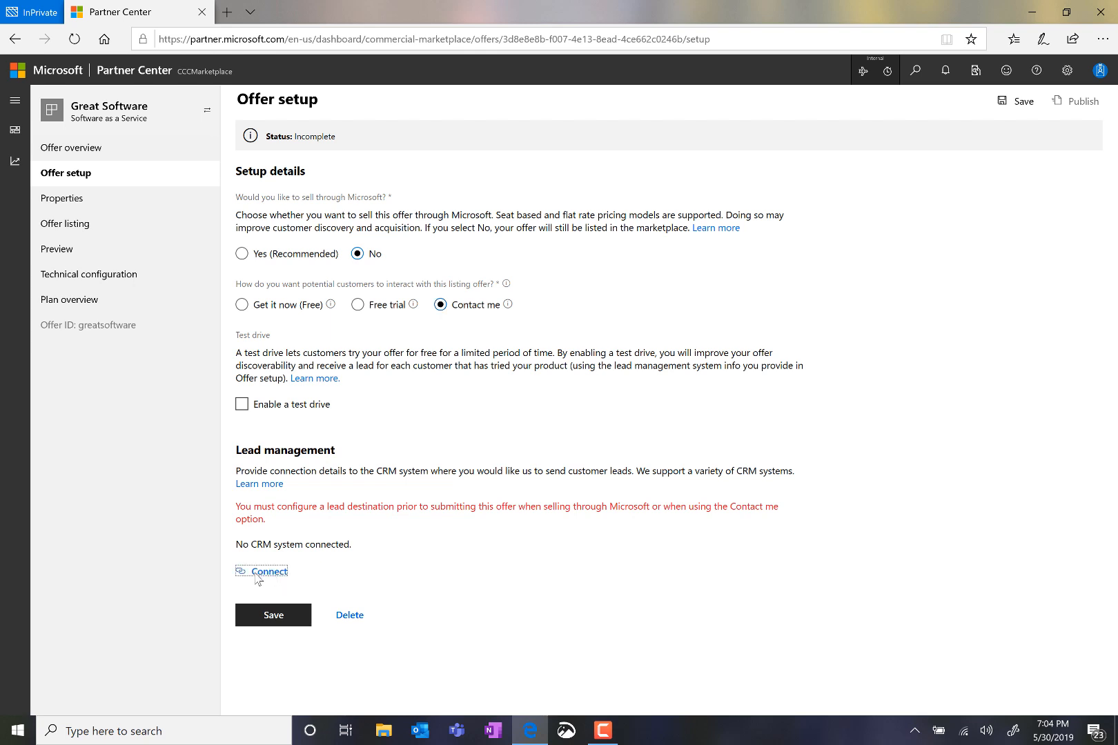
pyautogui.click(269, 571)
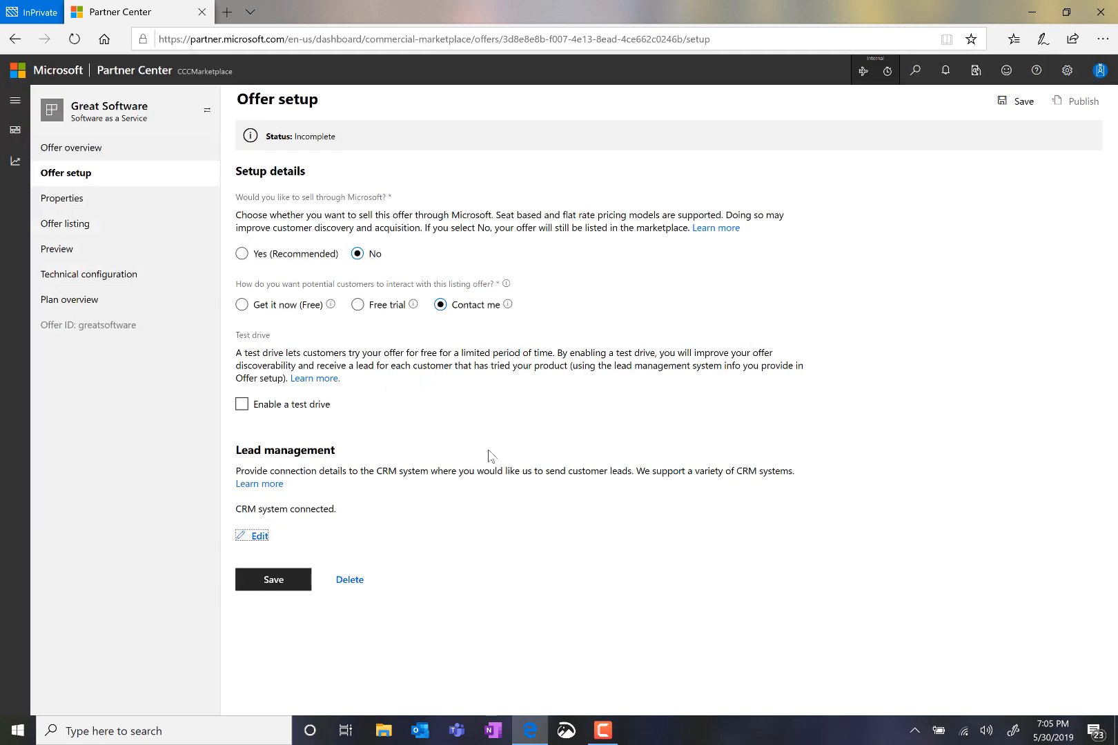
pyautogui.moveTo(299, 572)
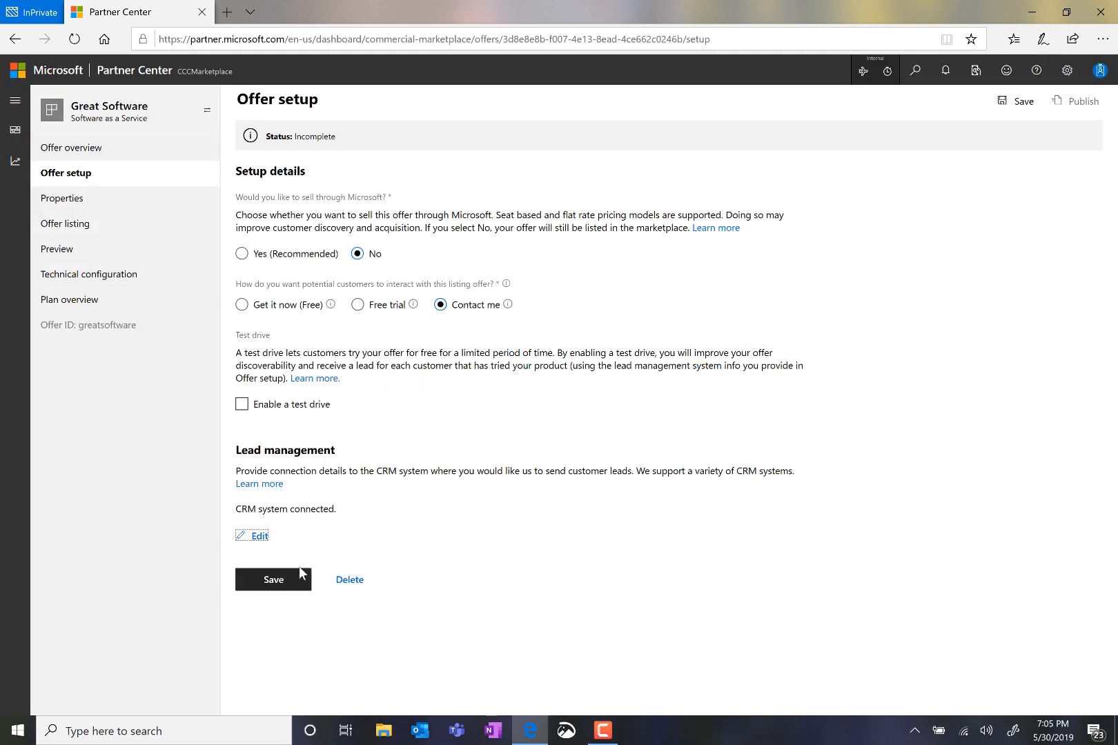
# Save the offer setup and dismiss the 'Your changes were saved' banner.
pyautogui.click(272, 579)
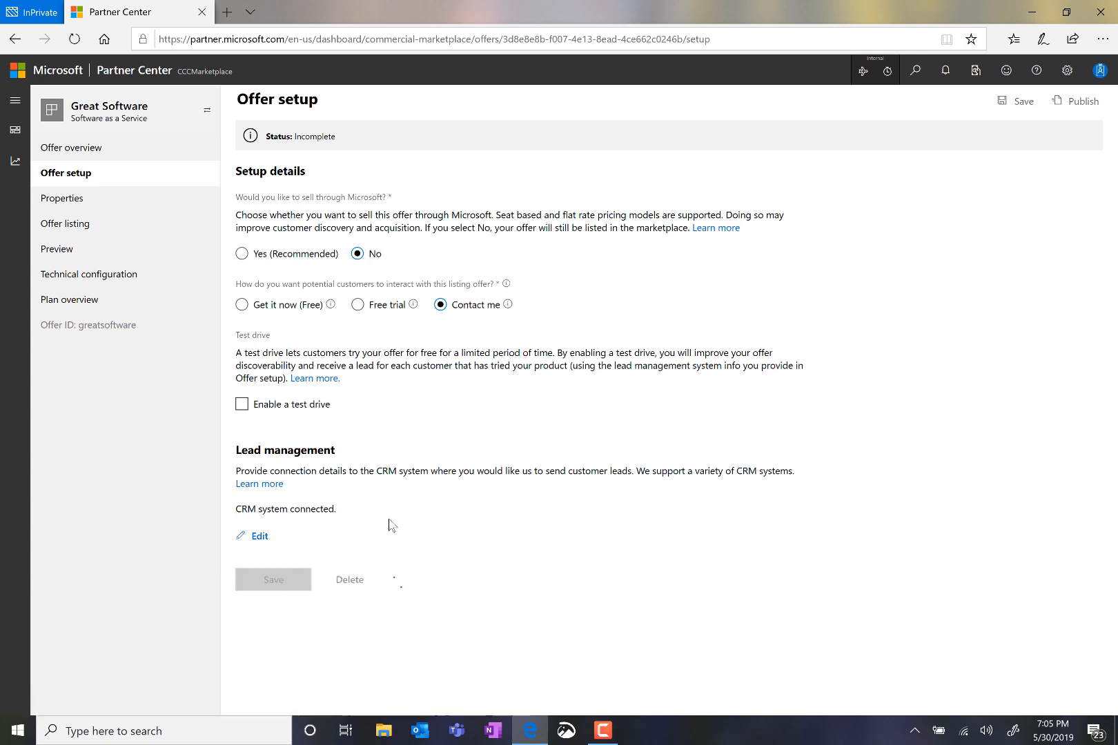
pyautogui.click(1022, 101)
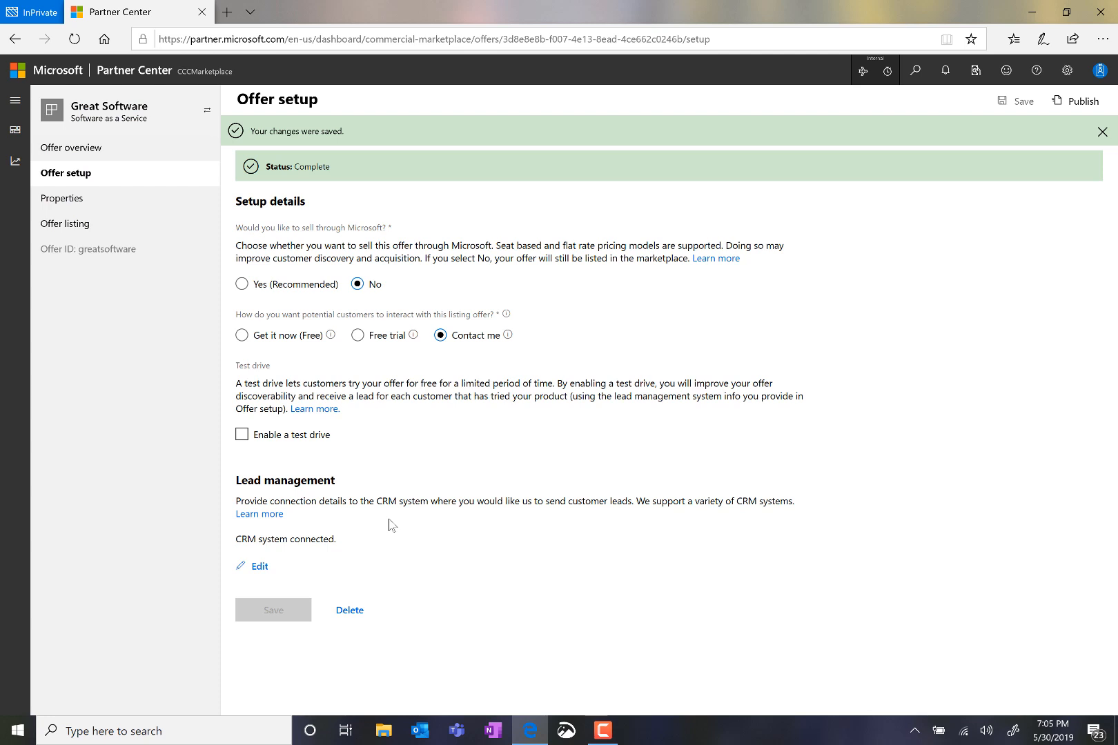
pyautogui.click(1101, 131)
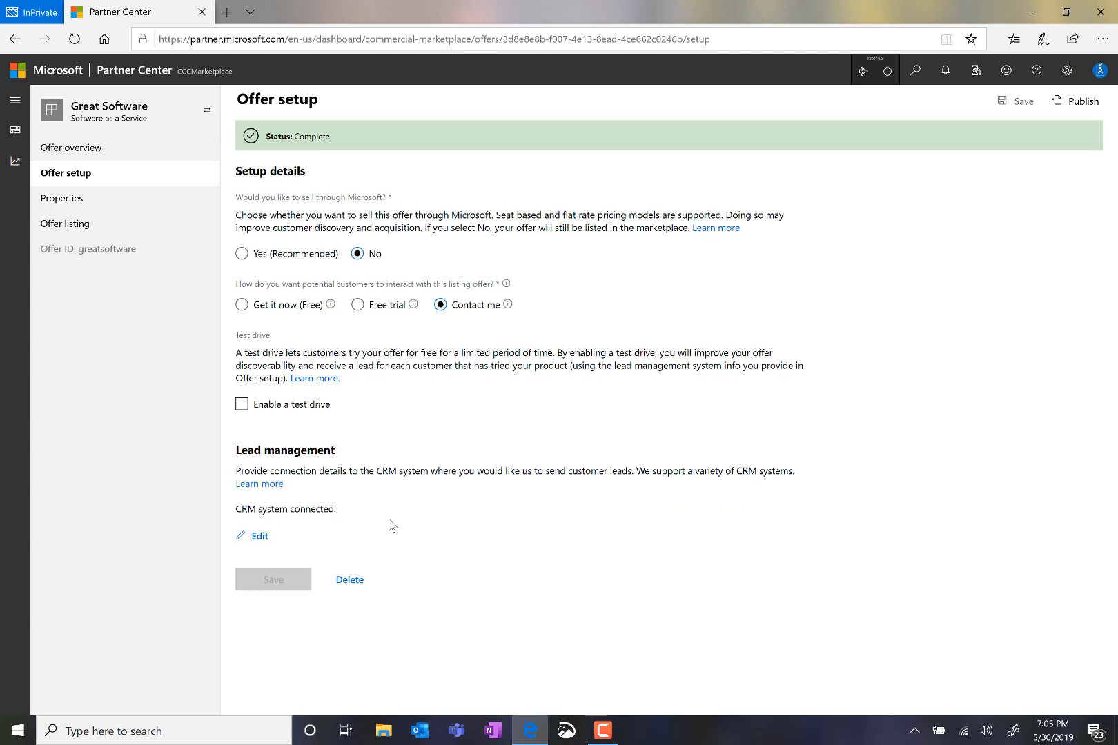
pyautogui.moveTo(112, 264)
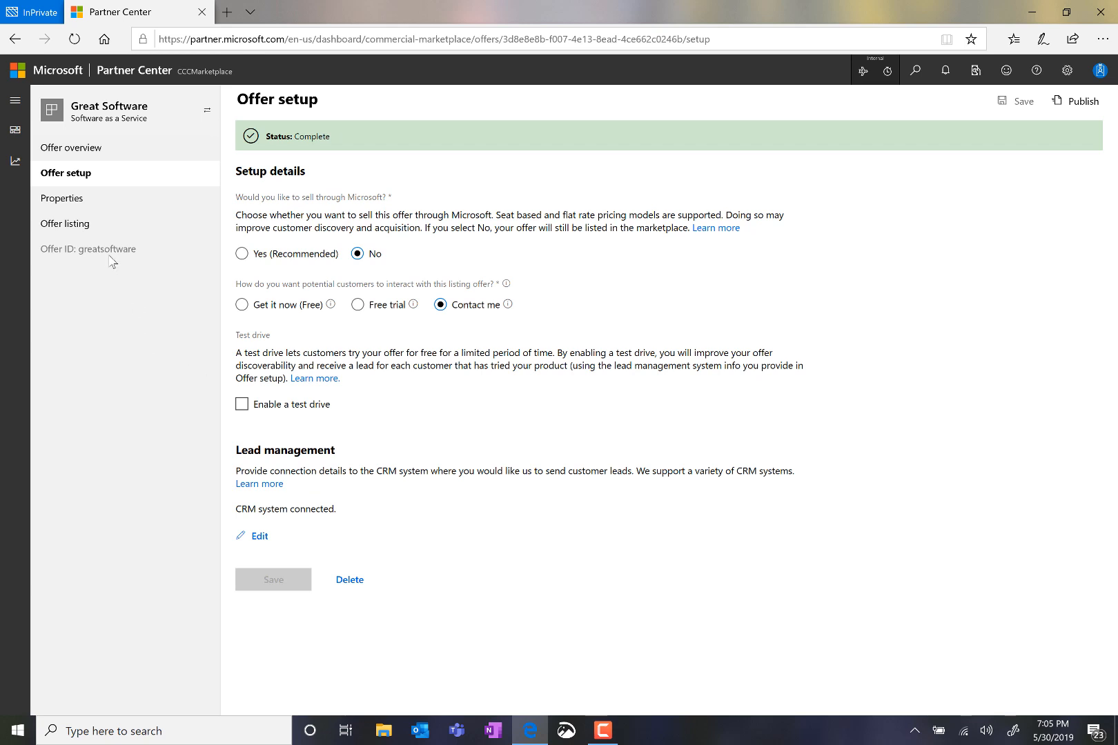
pyautogui.moveTo(62, 198)
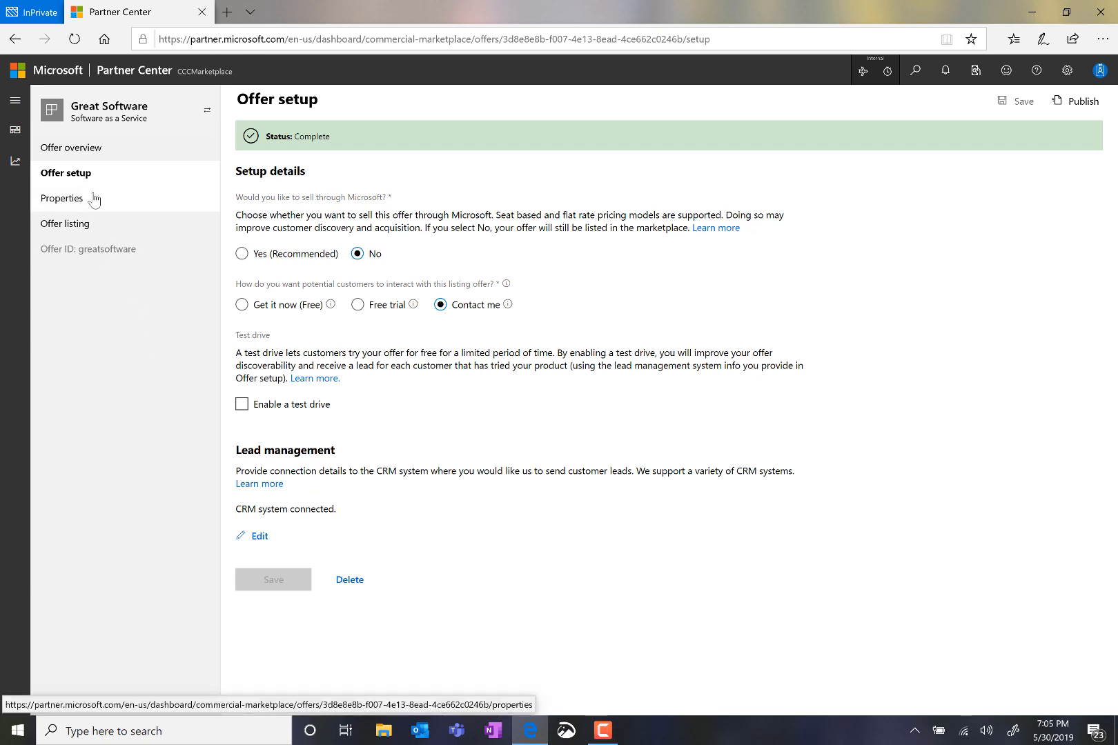
# In Properties, enable 'Use Standard Contract?' with the chosen categories and industries, and save.
pyautogui.click(62, 199)
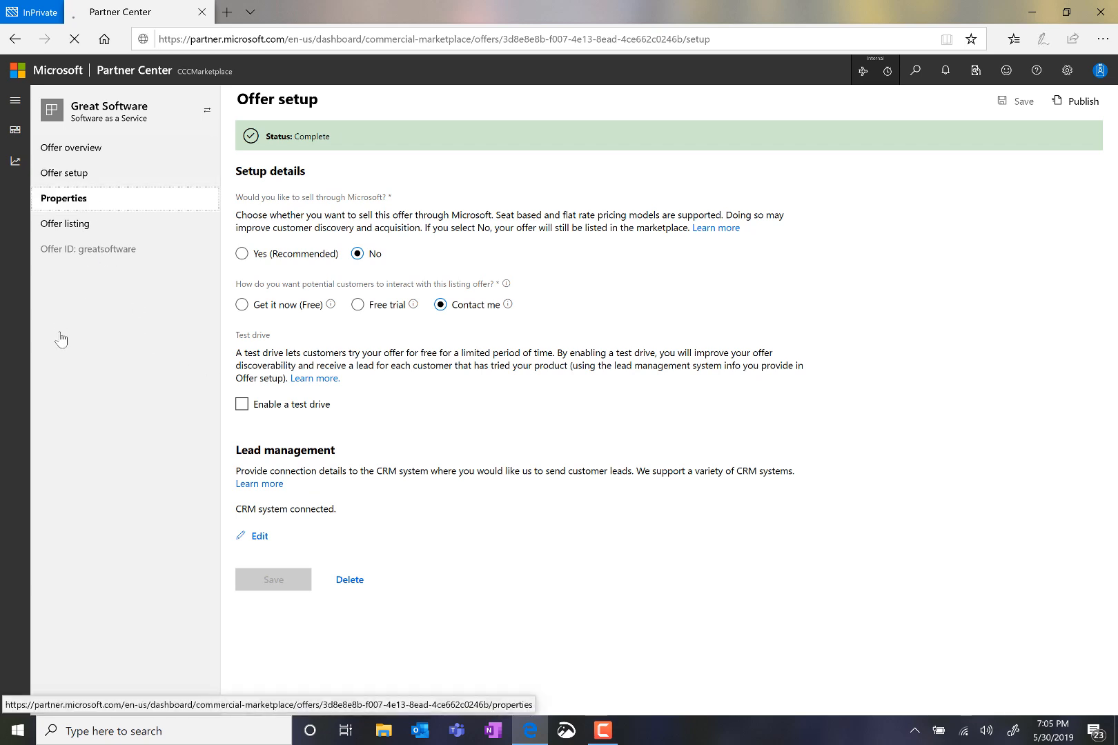
pyautogui.click(63, 198)
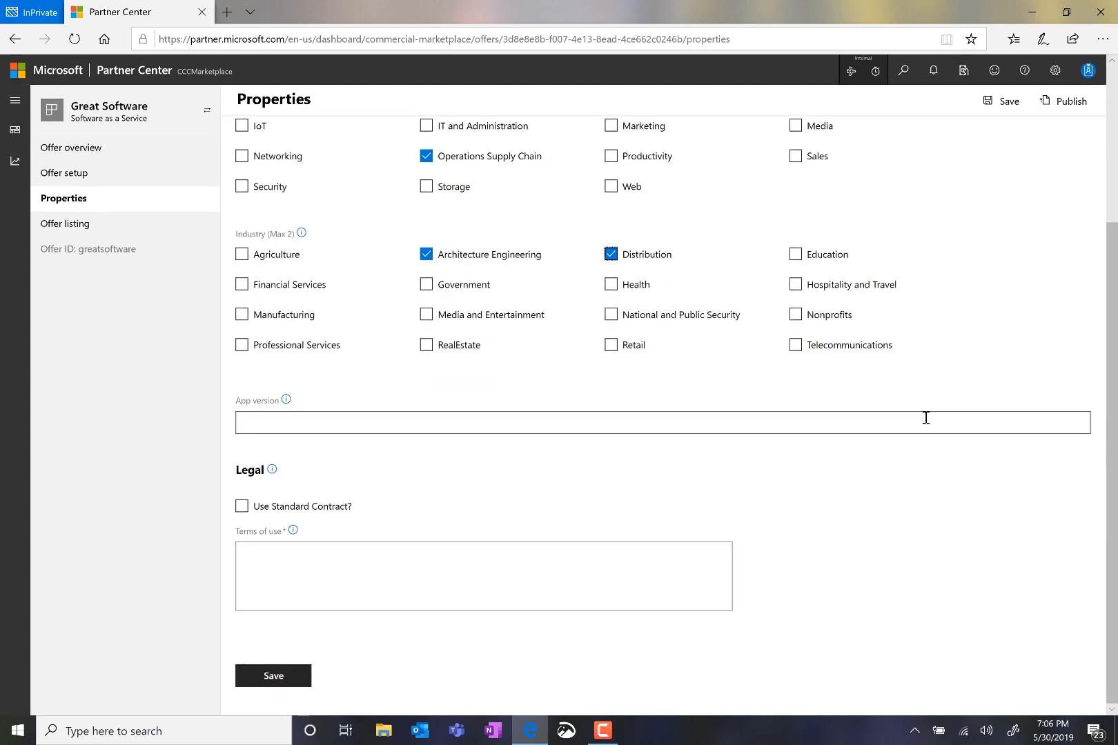
pyautogui.moveTo(388, 495)
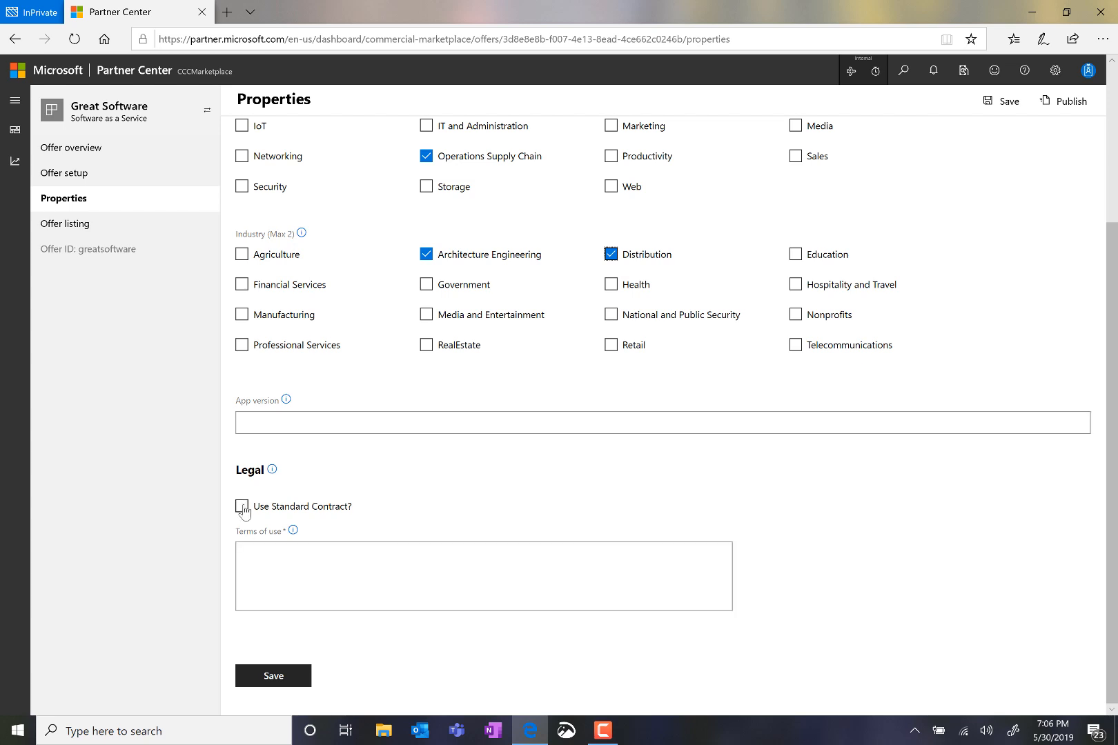
pyautogui.click(242, 506)
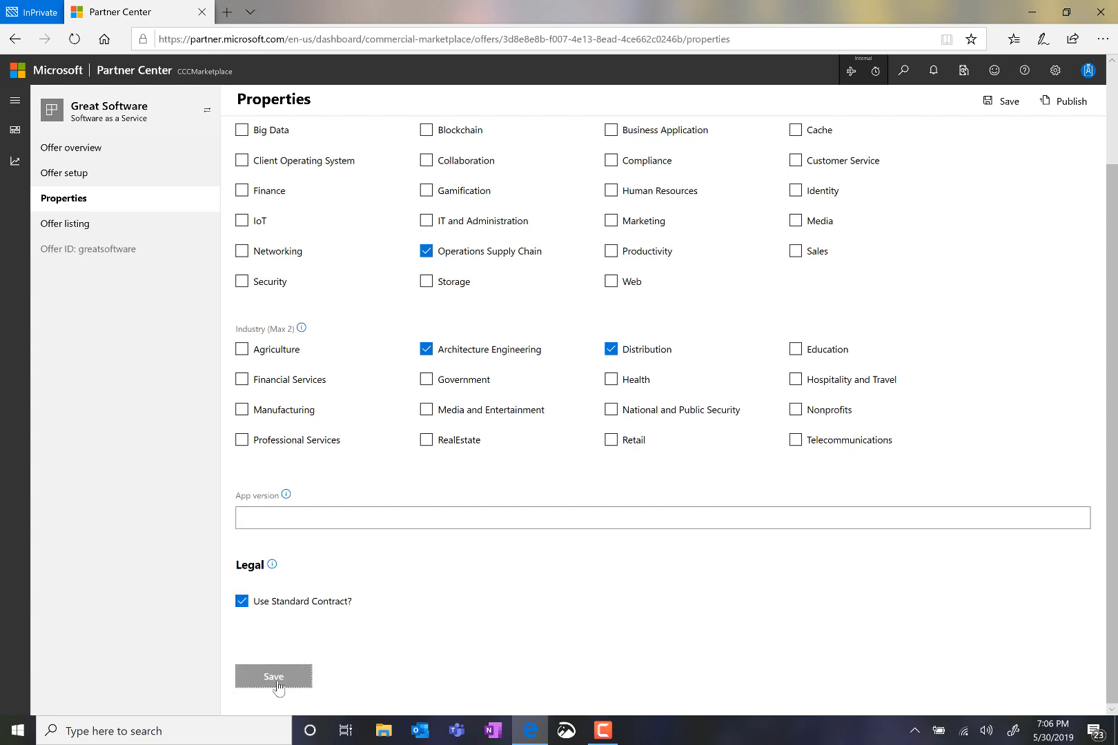
pyautogui.click(273, 676)
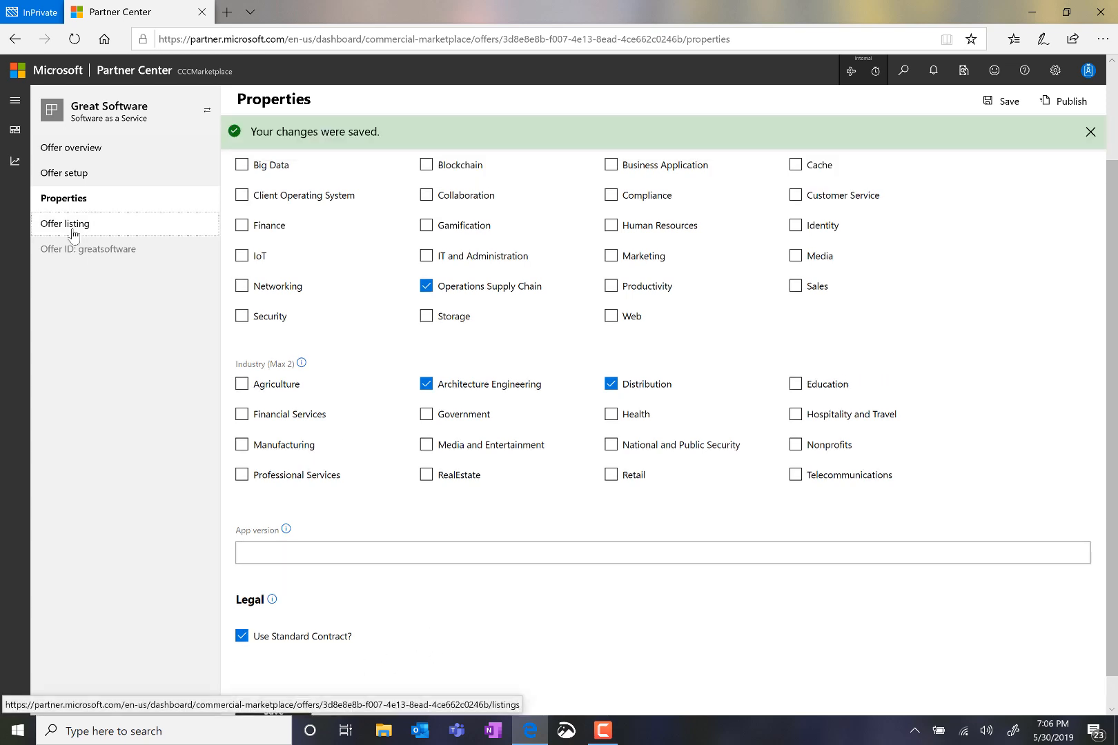
pyautogui.click(65, 224)
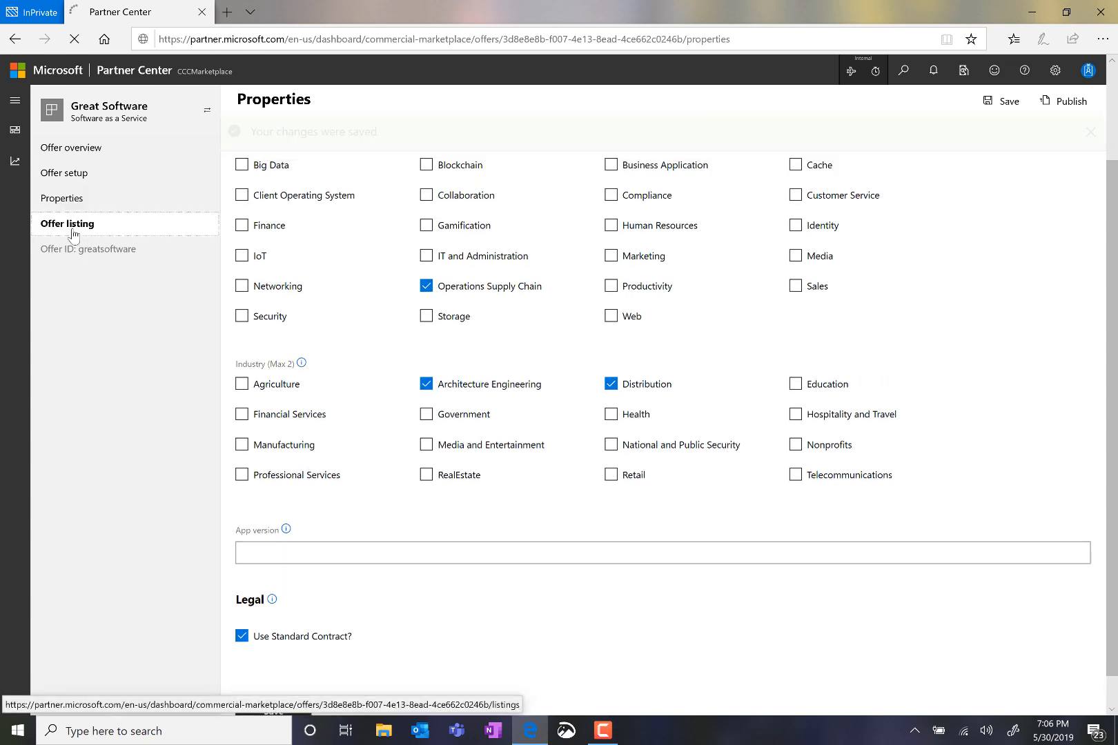
# Open the English (United States) marketplace listing form for editing.
pyautogui.click(66, 224)
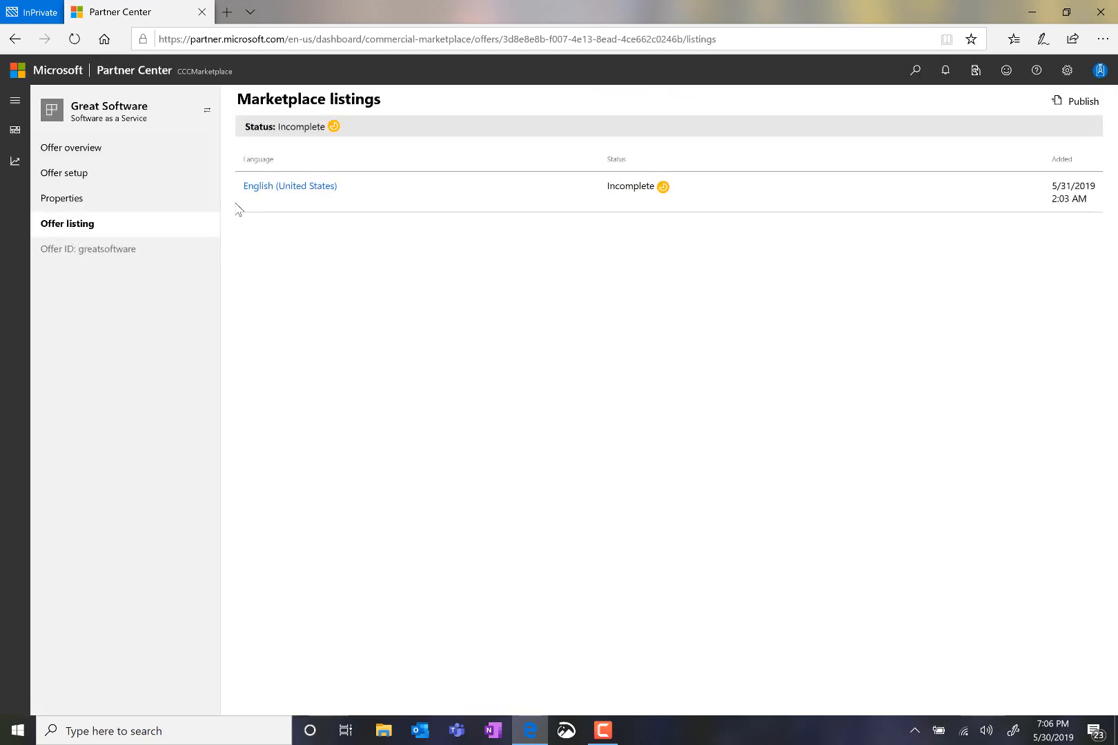
pyautogui.click(289, 185)
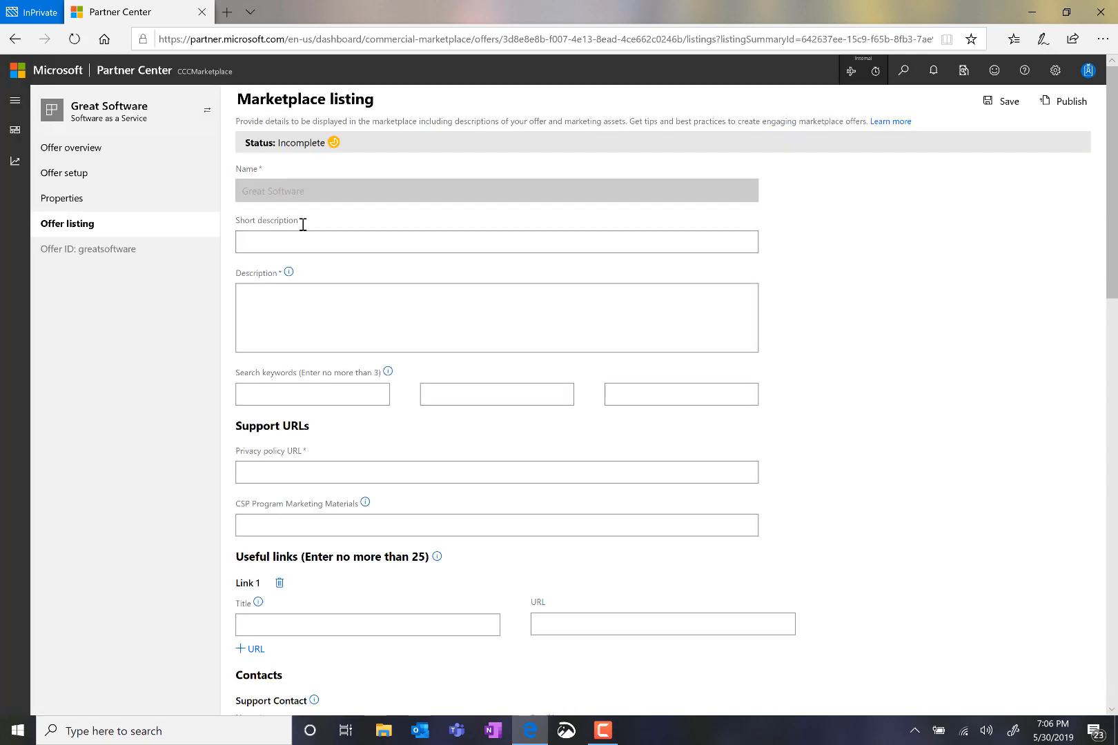
pyautogui.write('really great software with a longer description')
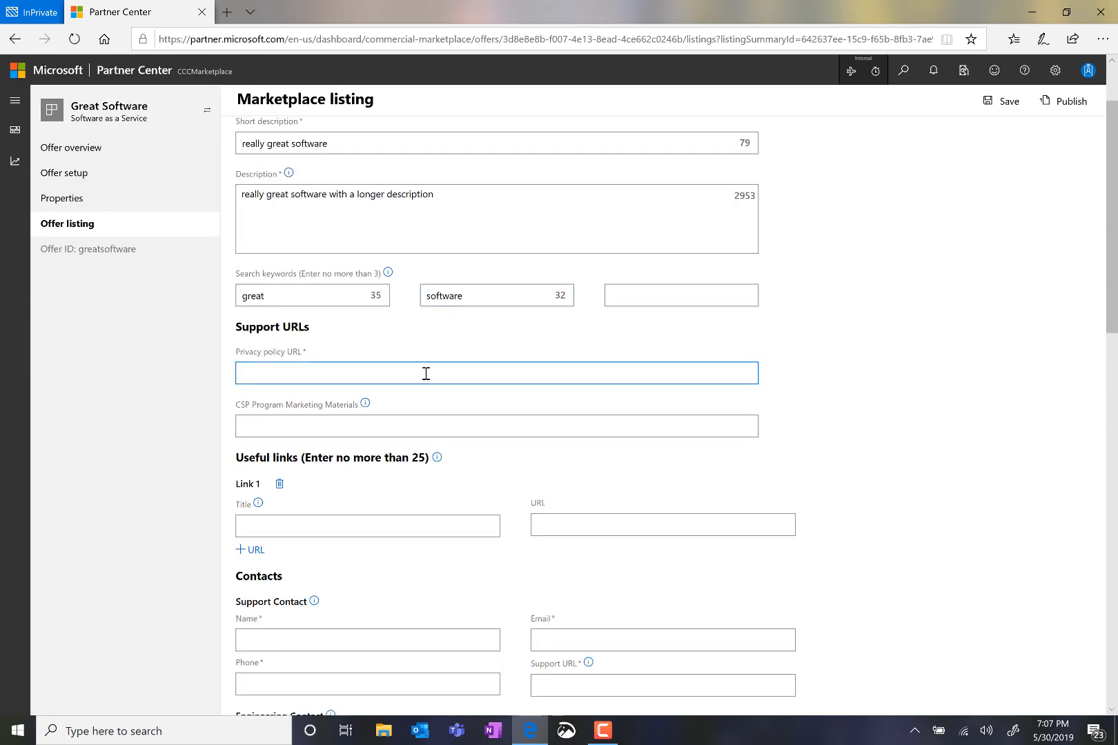
pyautogui.write('https://www.microsoft.com')
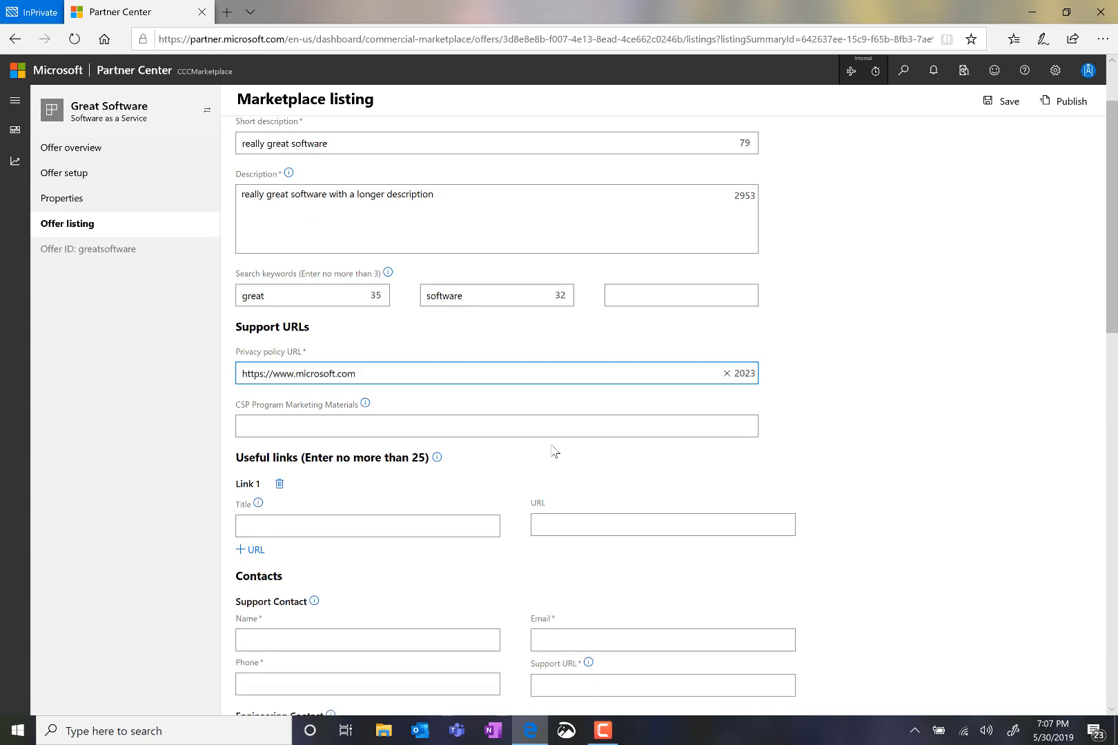
pyautogui.scroll(-3)
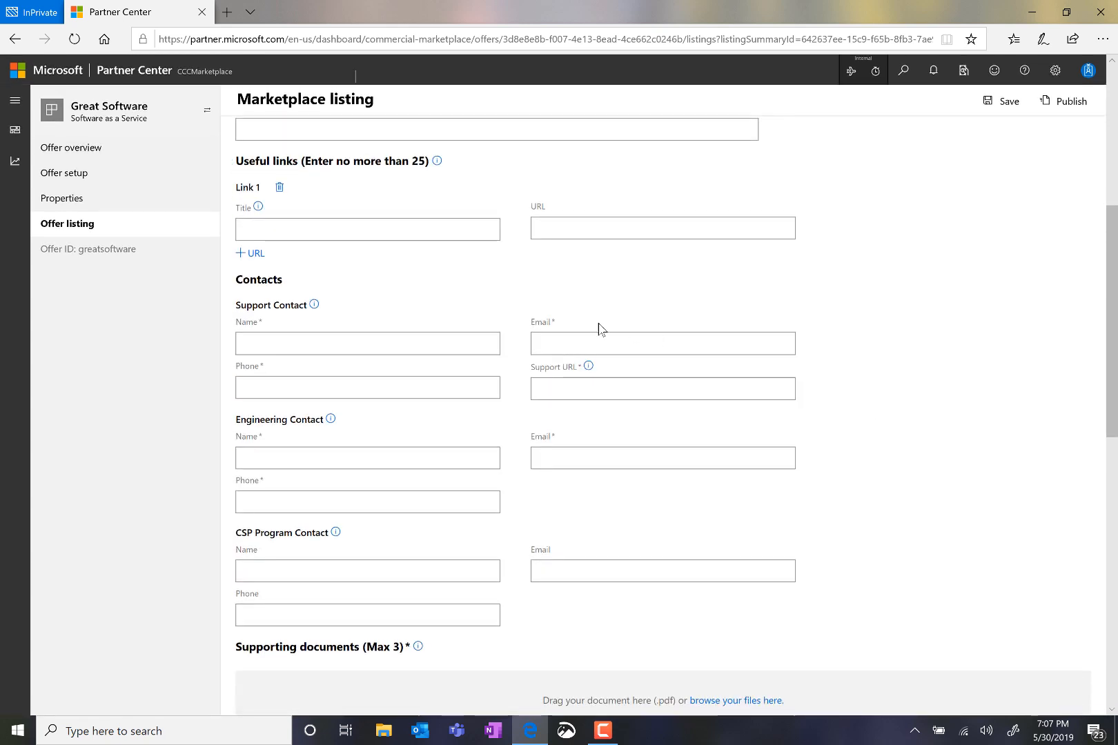
pyautogui.click(661, 228)
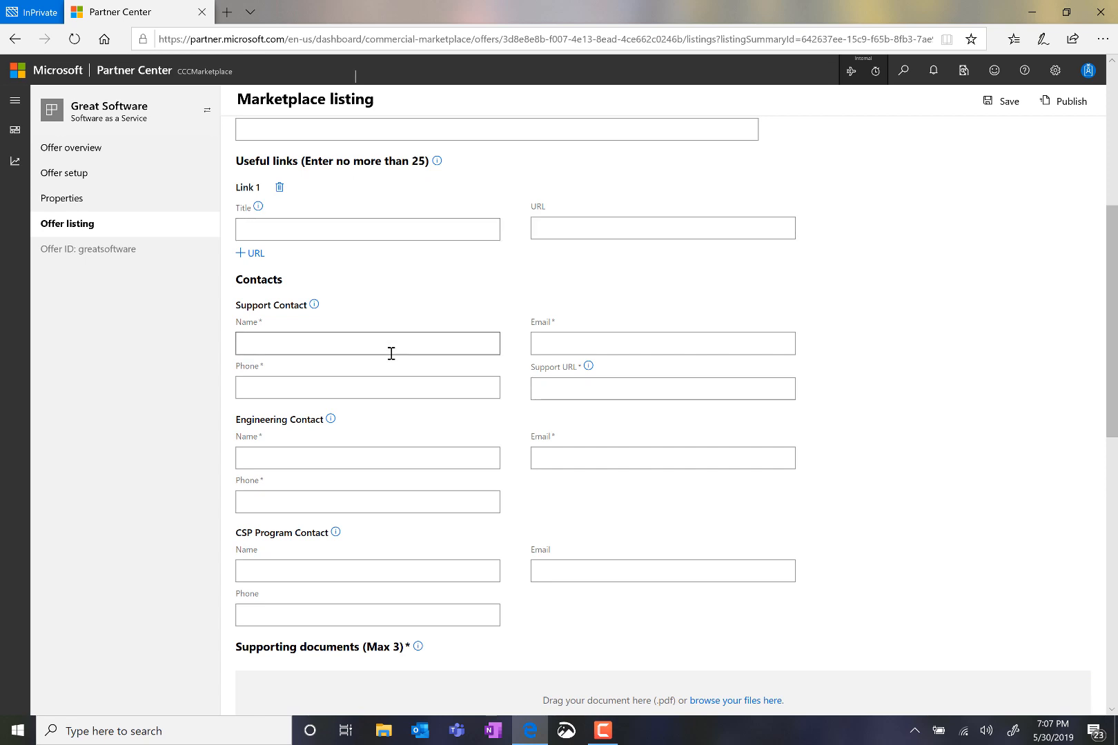
pyautogui.click(367, 344)
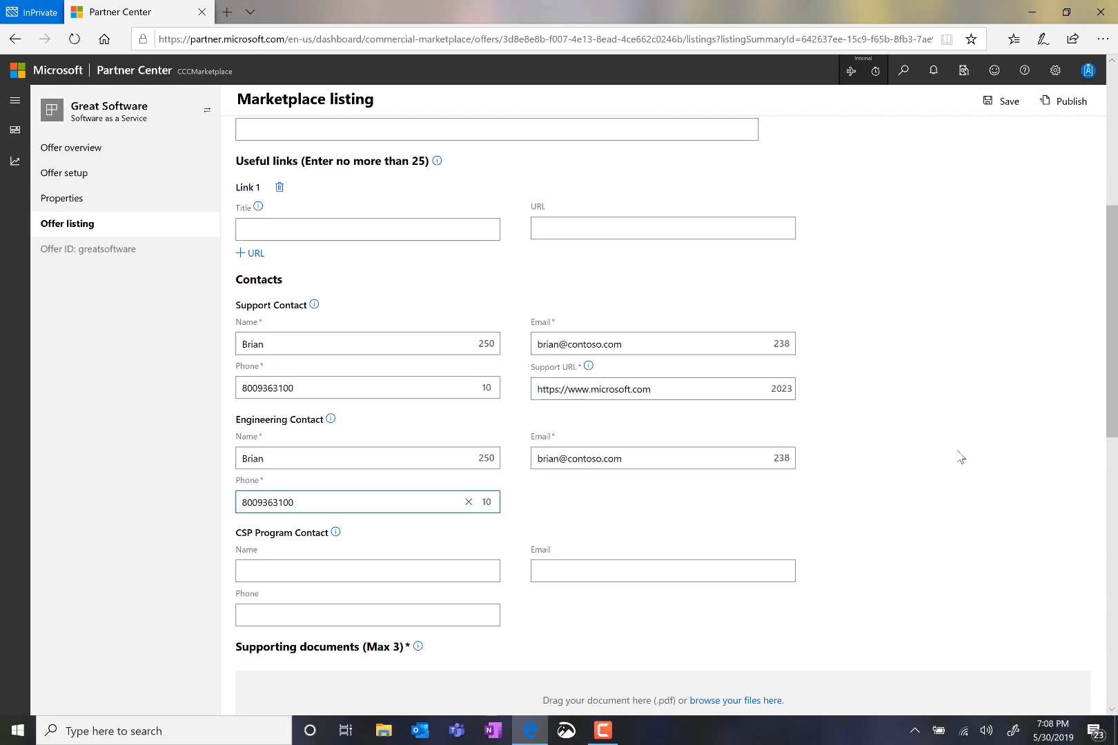
# Attach marketplace.pdf as a supporting document named 'Marketplace Software'.
pyautogui.scroll(-3)
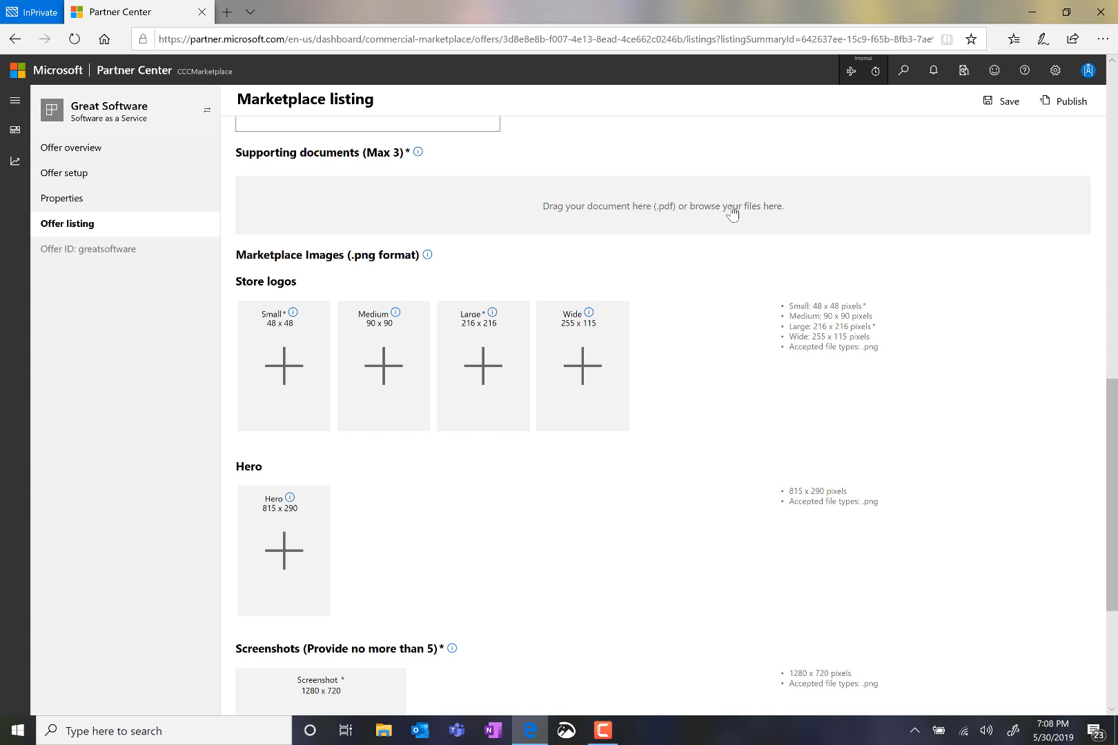
pyautogui.click(730, 206)
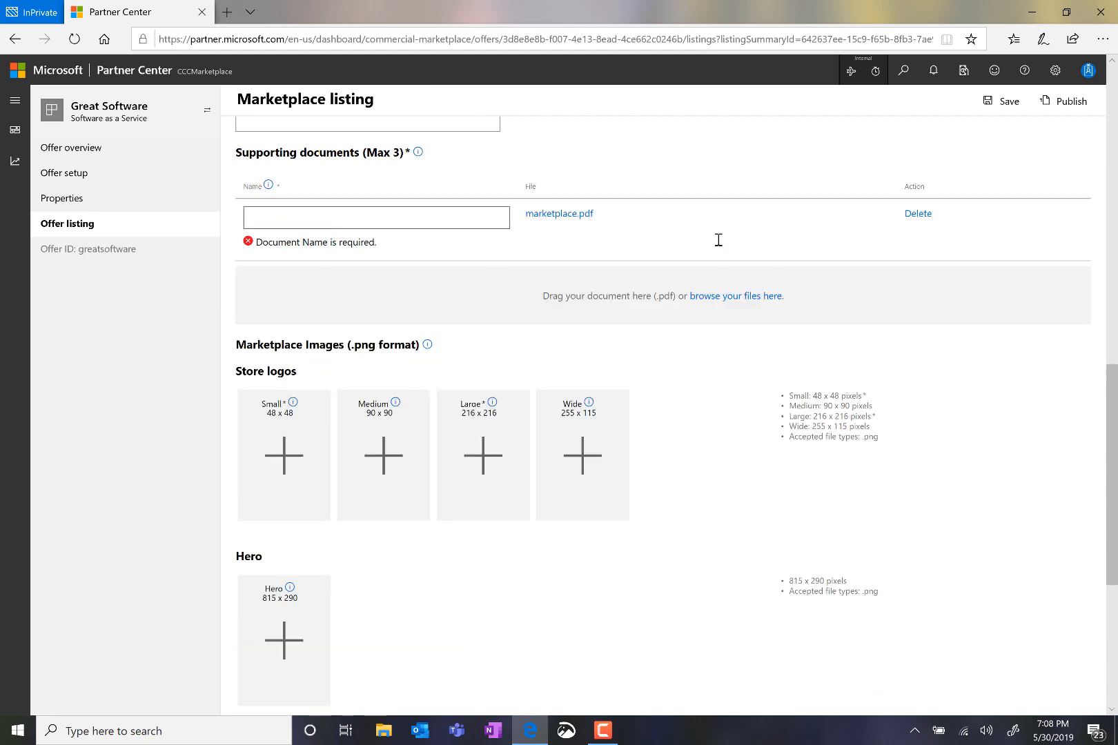
pyautogui.write('M')
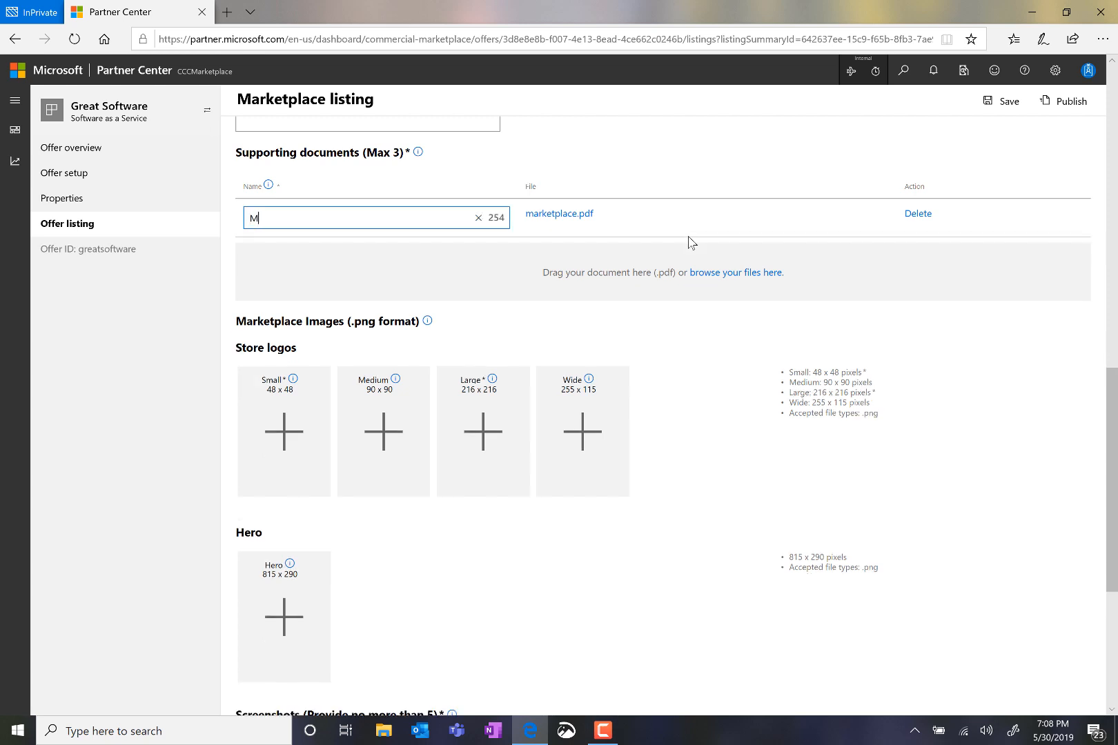
pyautogui.write('arketplace')
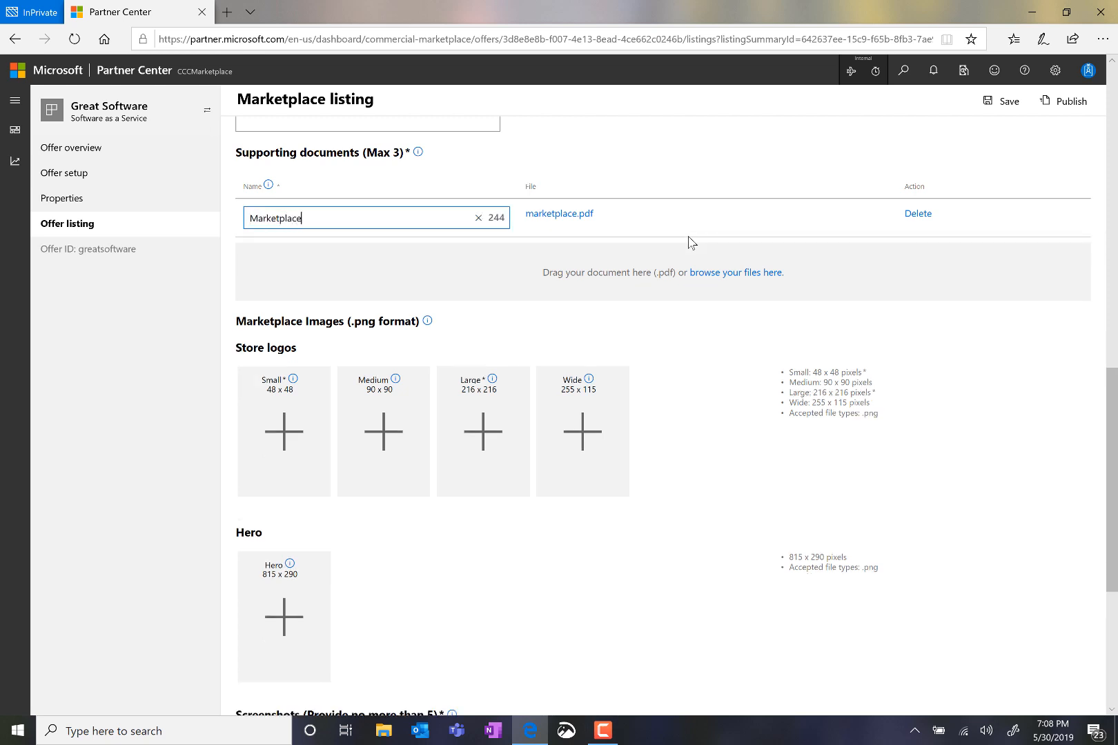
pyautogui.write('Software')
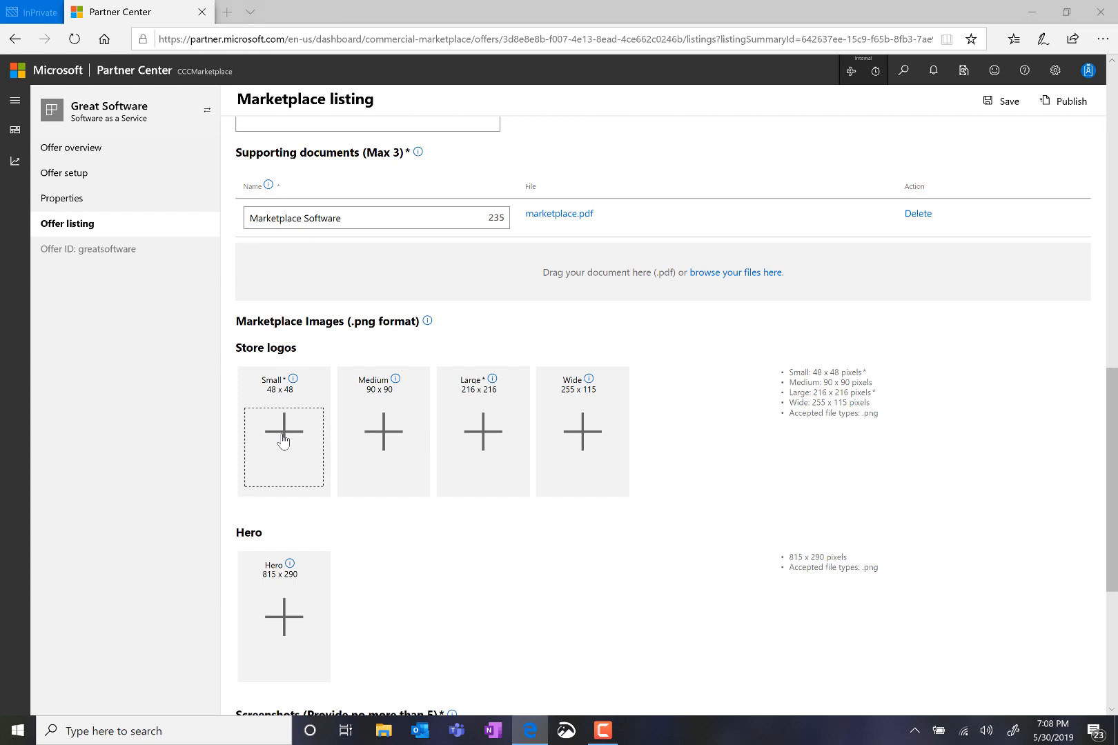
# Upload Small.png and Large.png as the store logos, staying on the page when prompted.
pyautogui.click(283, 447)
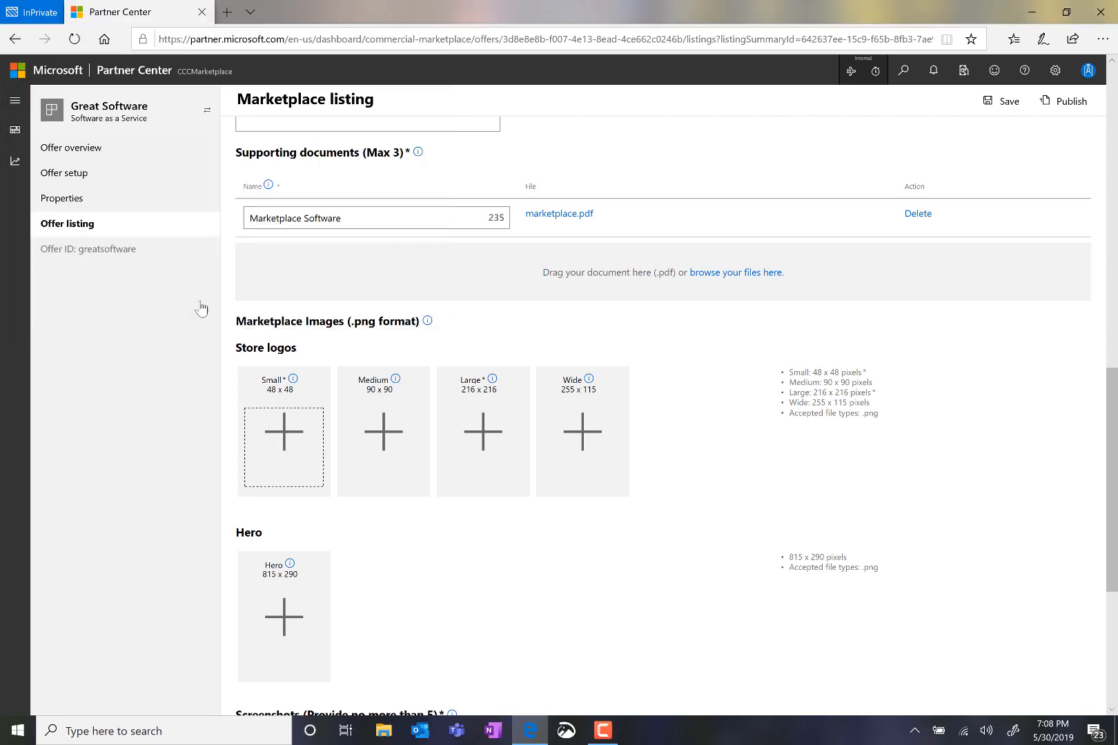
pyautogui.click(283, 448)
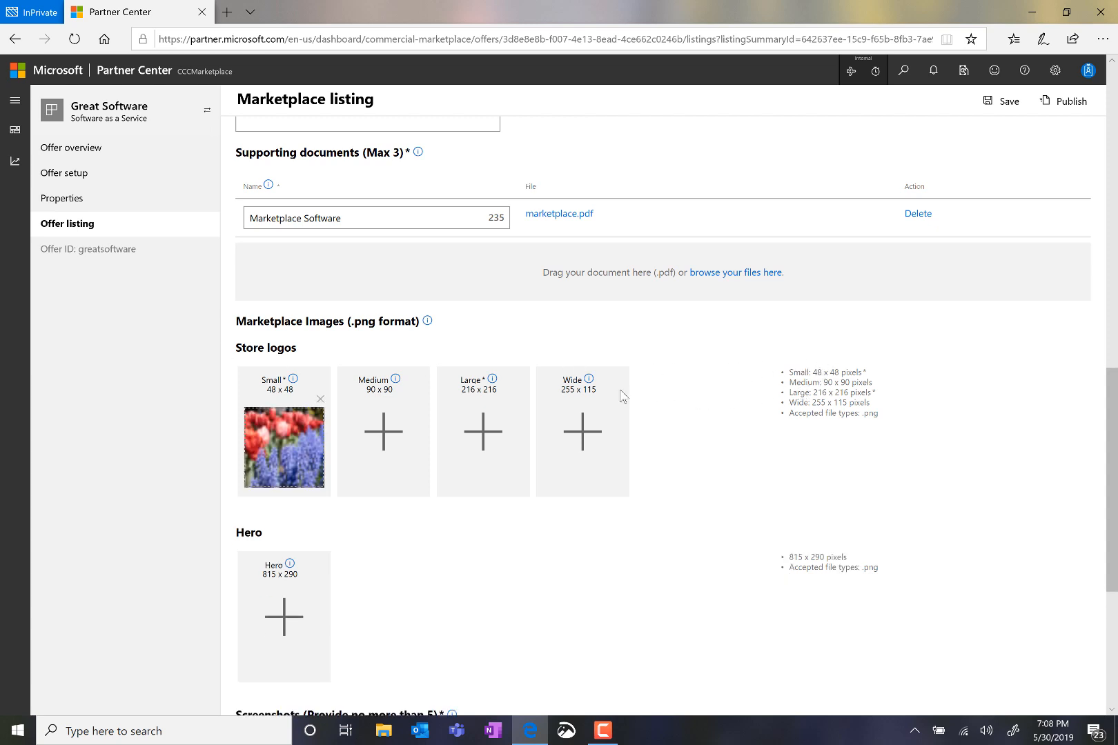
pyautogui.moveTo(485, 434)
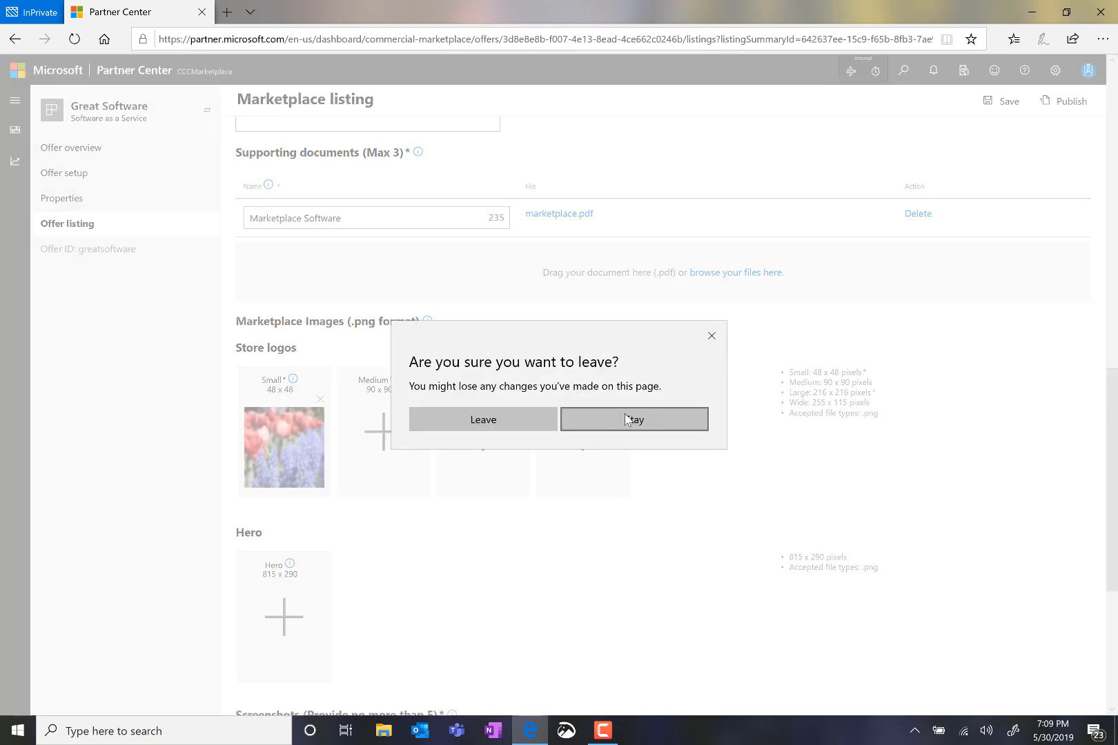
pyautogui.click(633, 420)
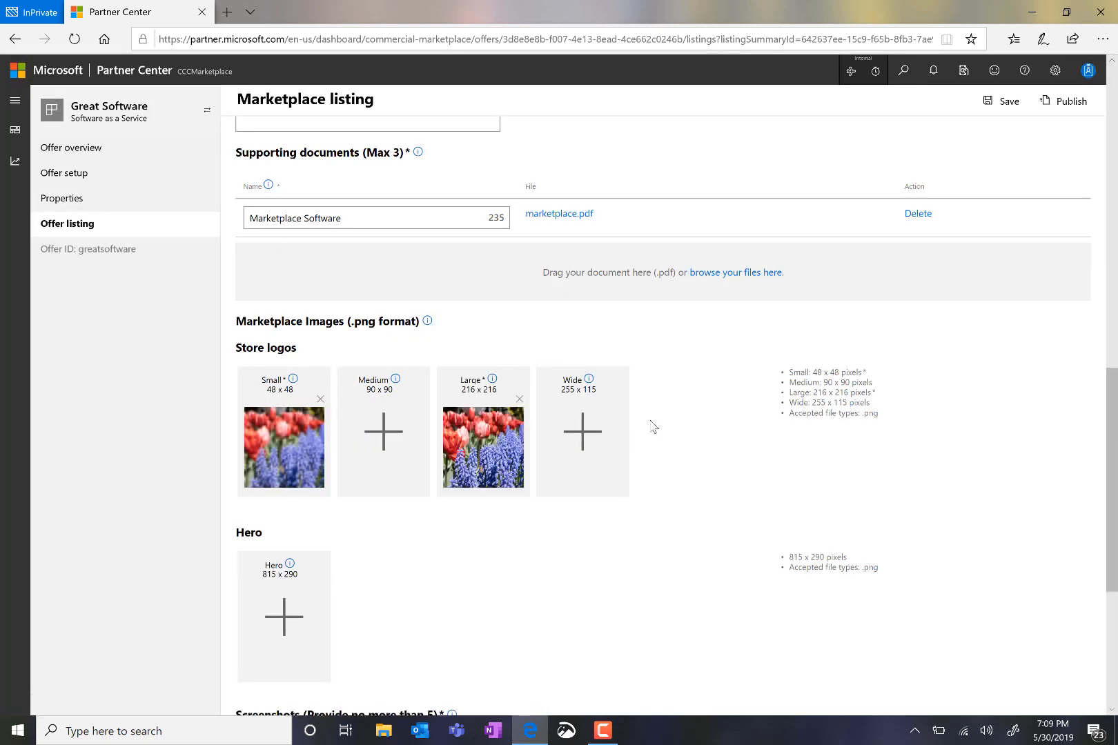
# Add Screen Shot.png as a screenshot with the caption 'bee lands on flowers'.
pyautogui.scroll(-3)
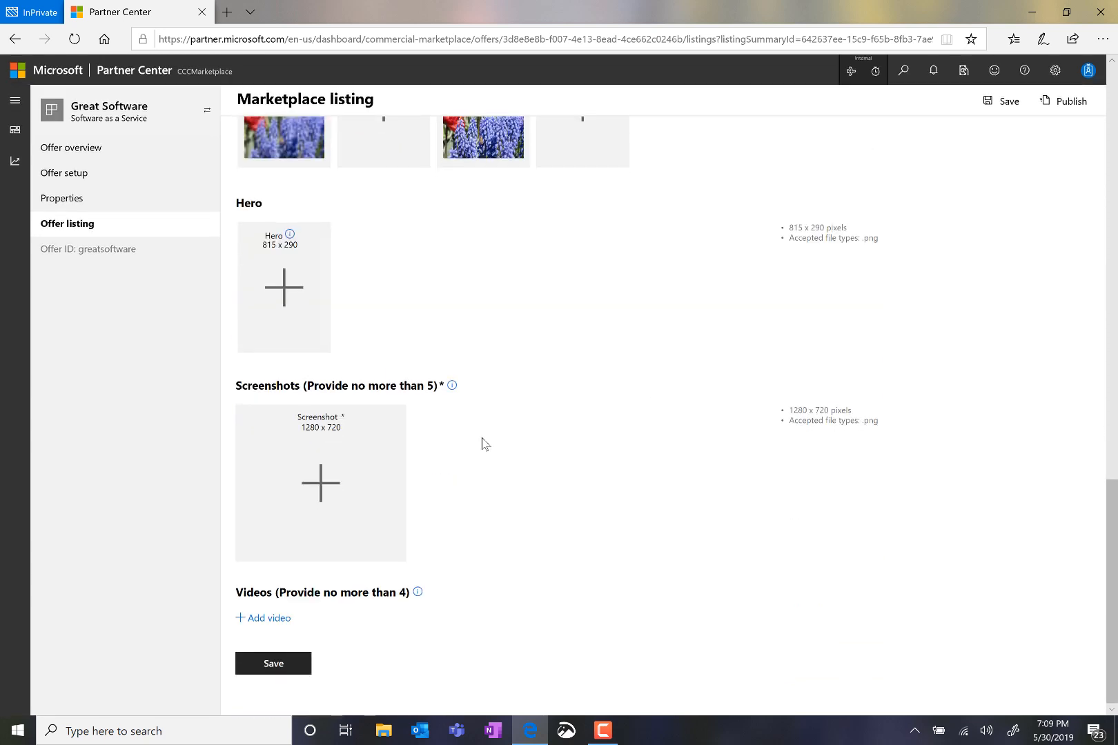
pyautogui.moveTo(321, 483)
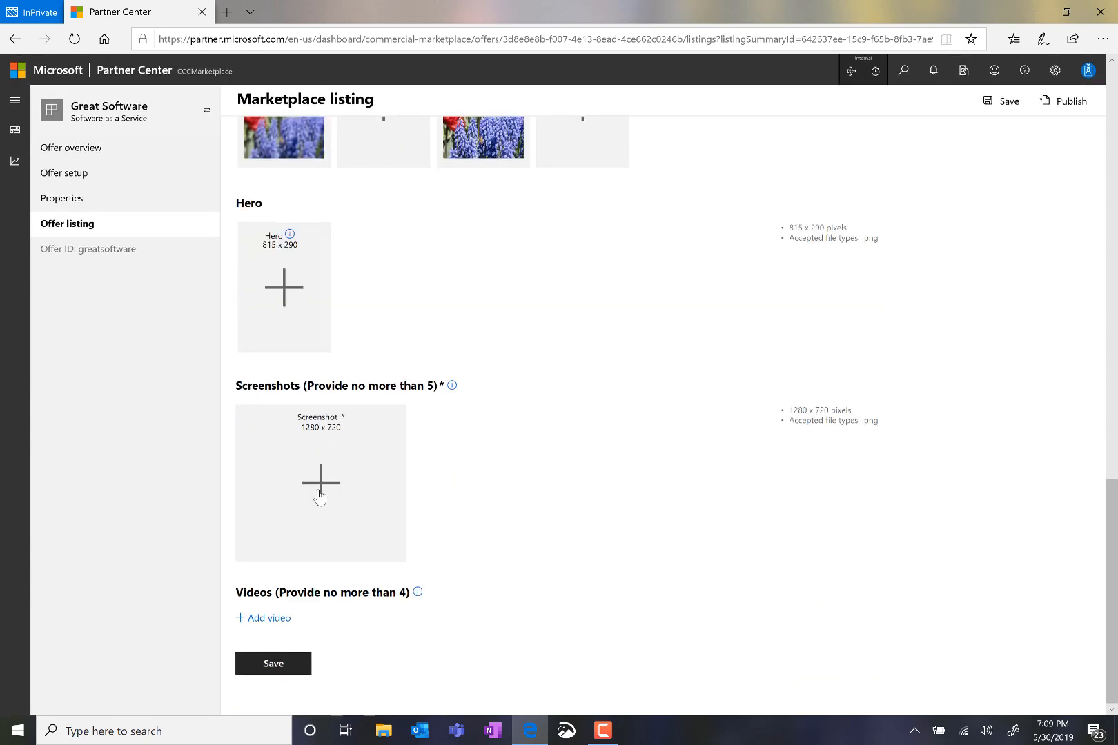
pyautogui.click(320, 483)
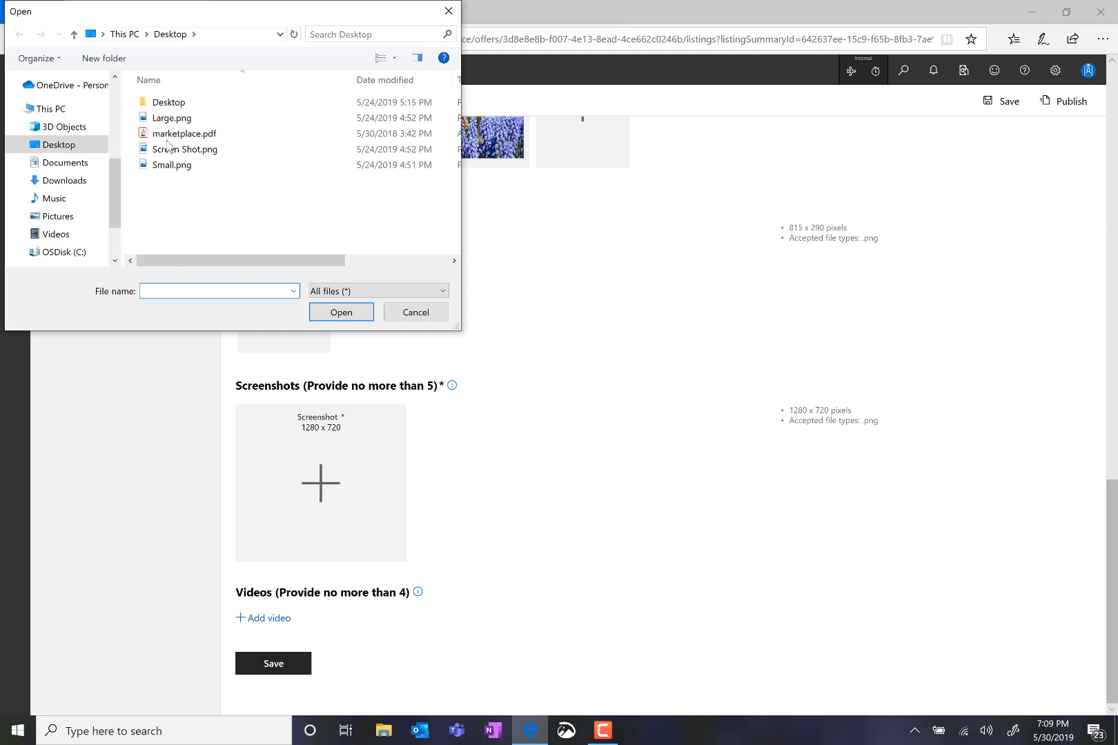
pyautogui.click(186, 149)
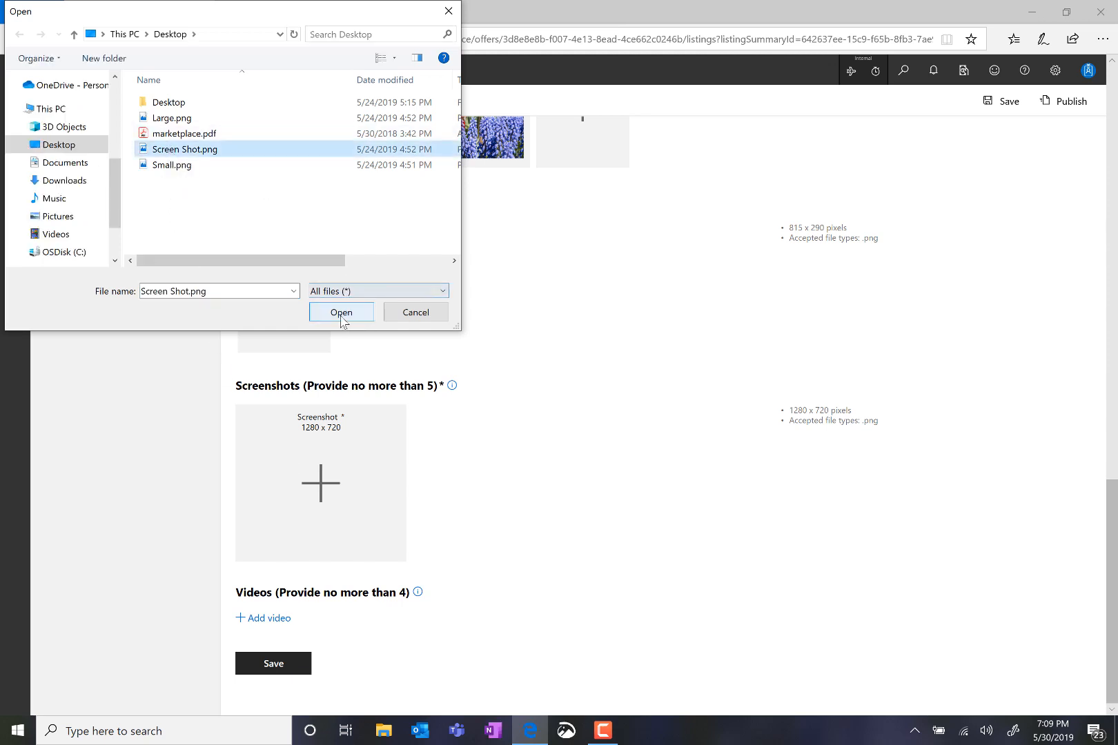
pyautogui.click(341, 312)
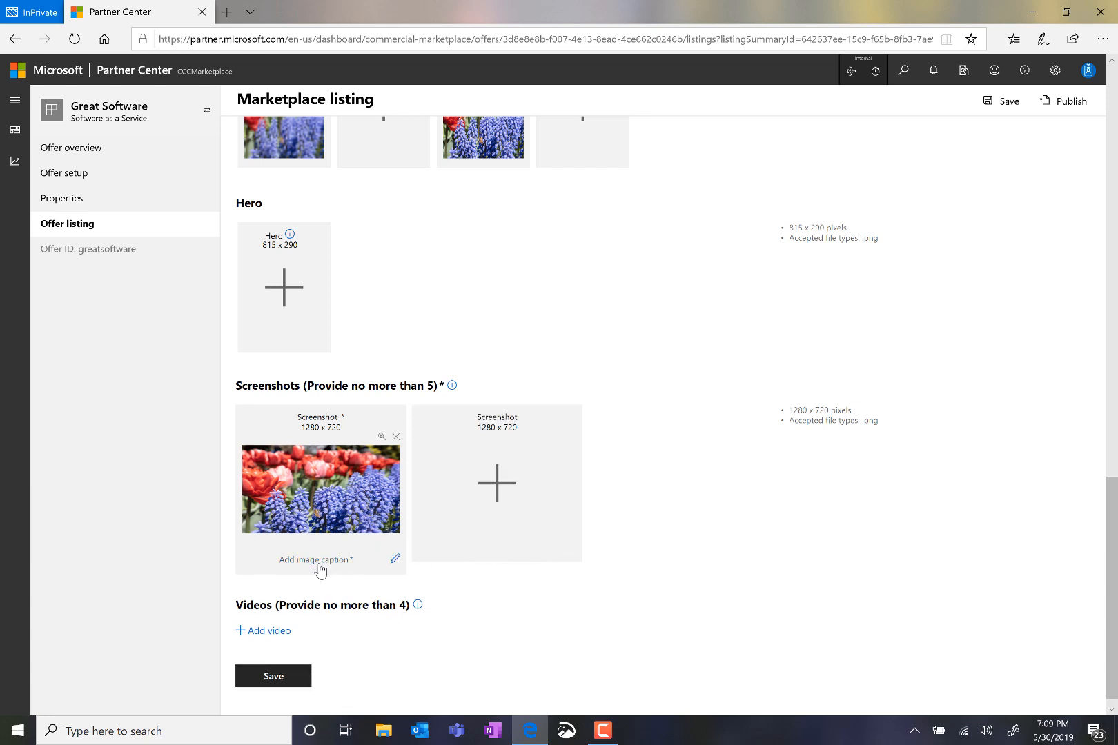
pyautogui.moveTo(318, 559)
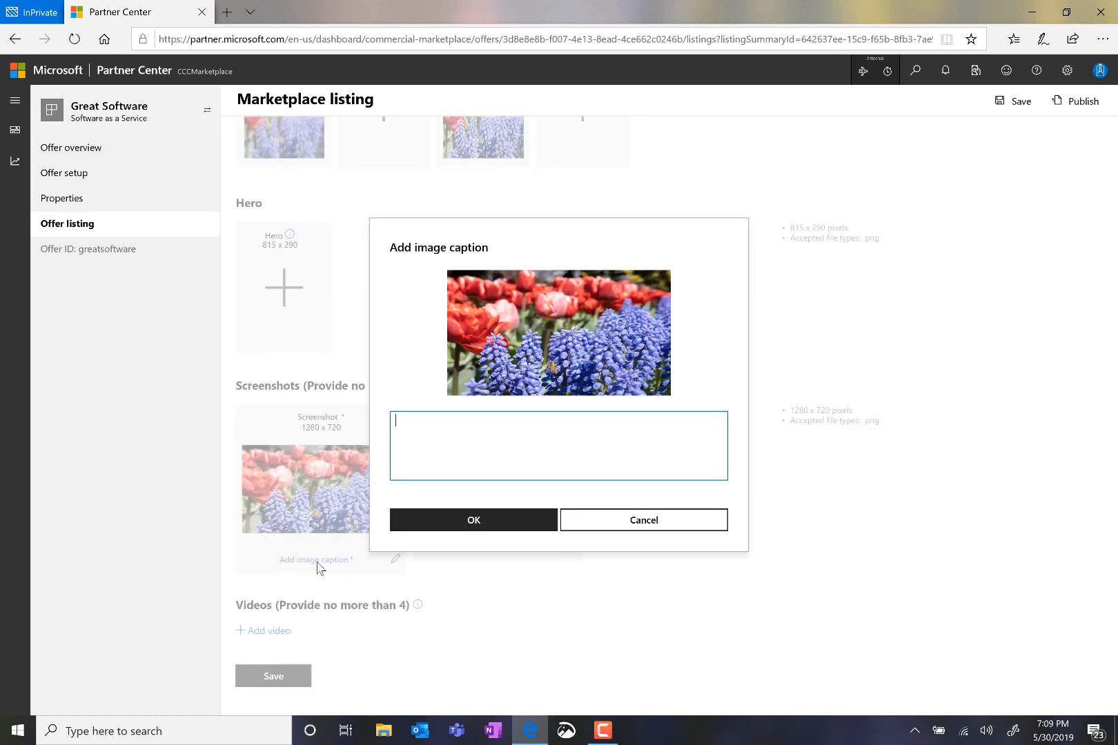
pyautogui.write('bee lands on flowers')
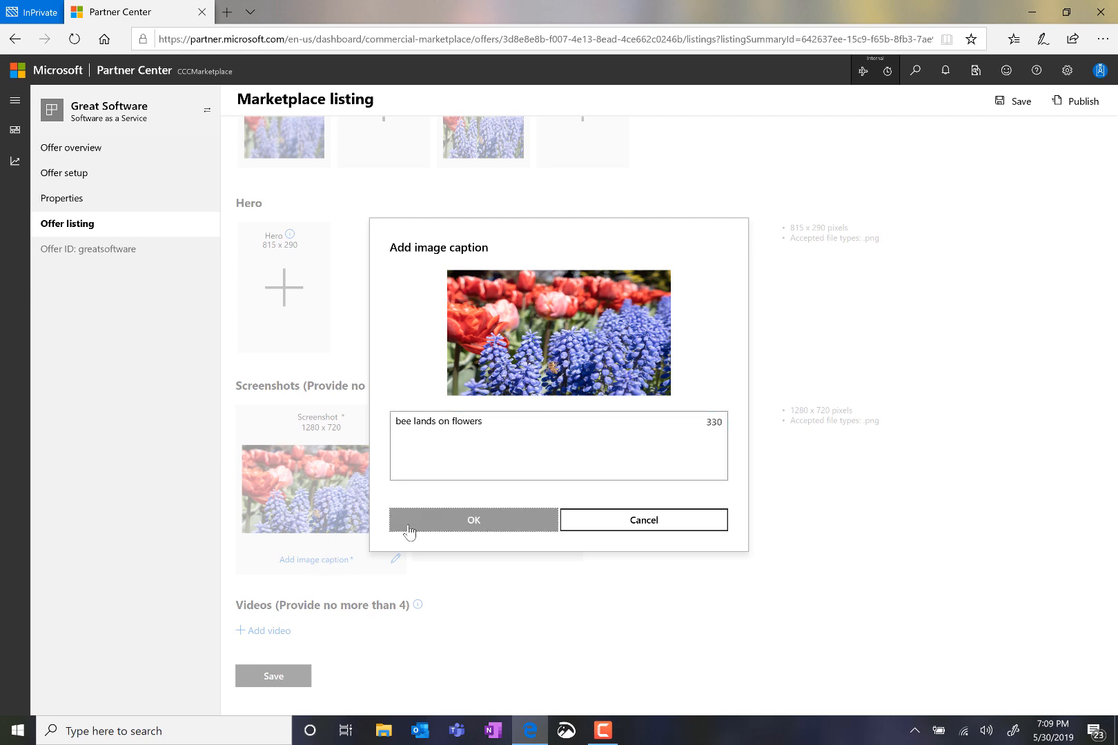
pyautogui.click(472, 519)
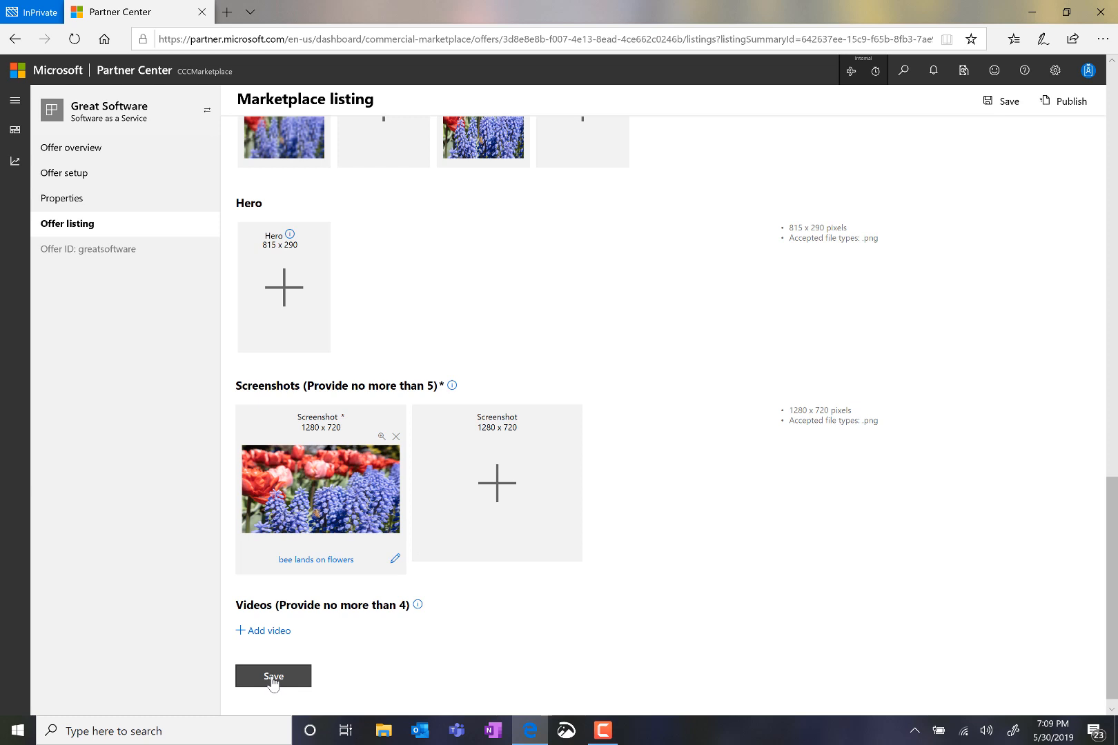
# Save the Great Software listing and dismiss the 'Your changes were saved' banner.
pyautogui.click(273, 675)
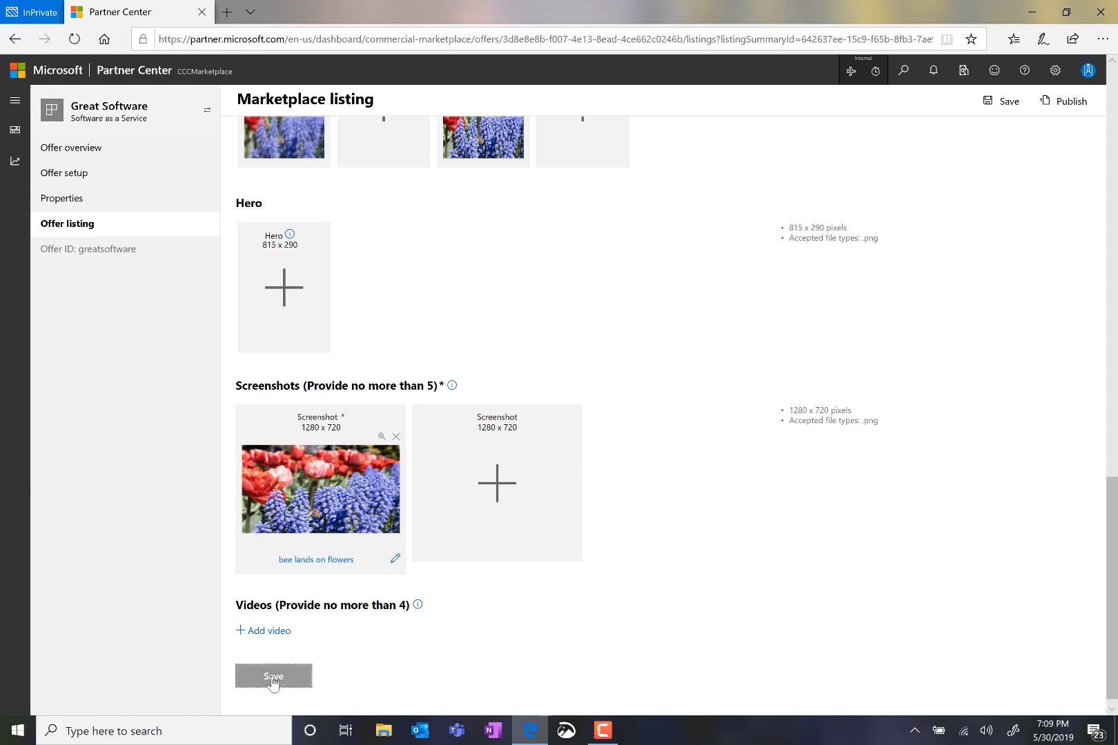
pyautogui.click(273, 677)
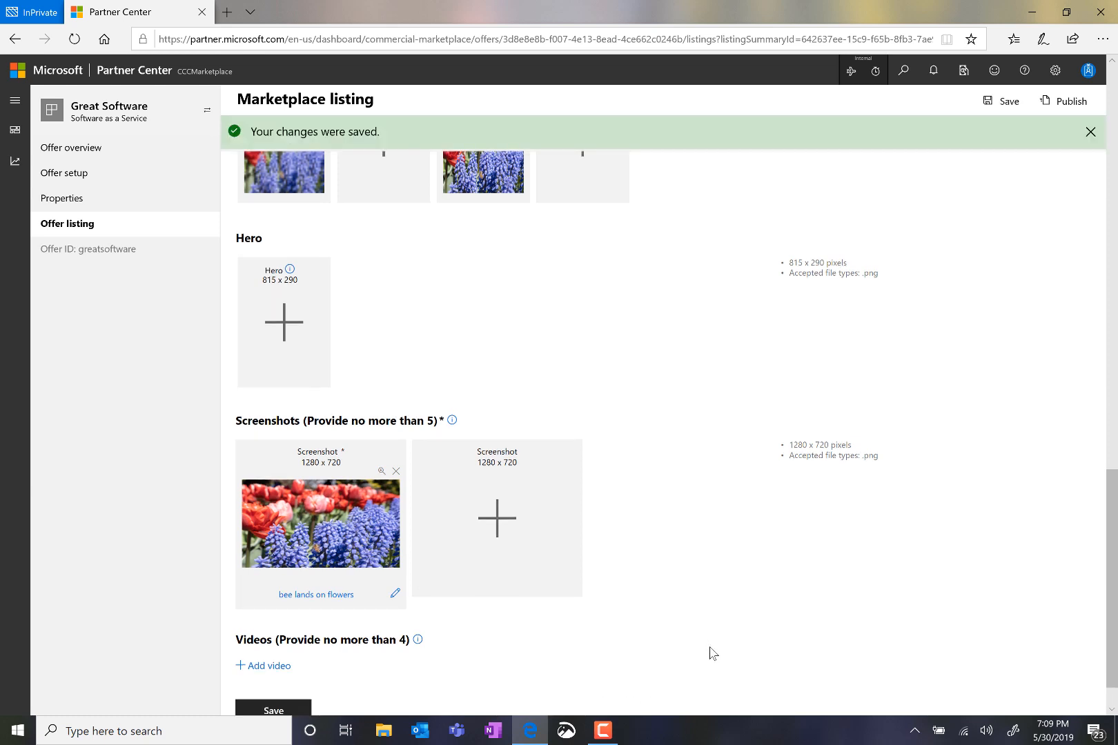
pyautogui.scroll(3)
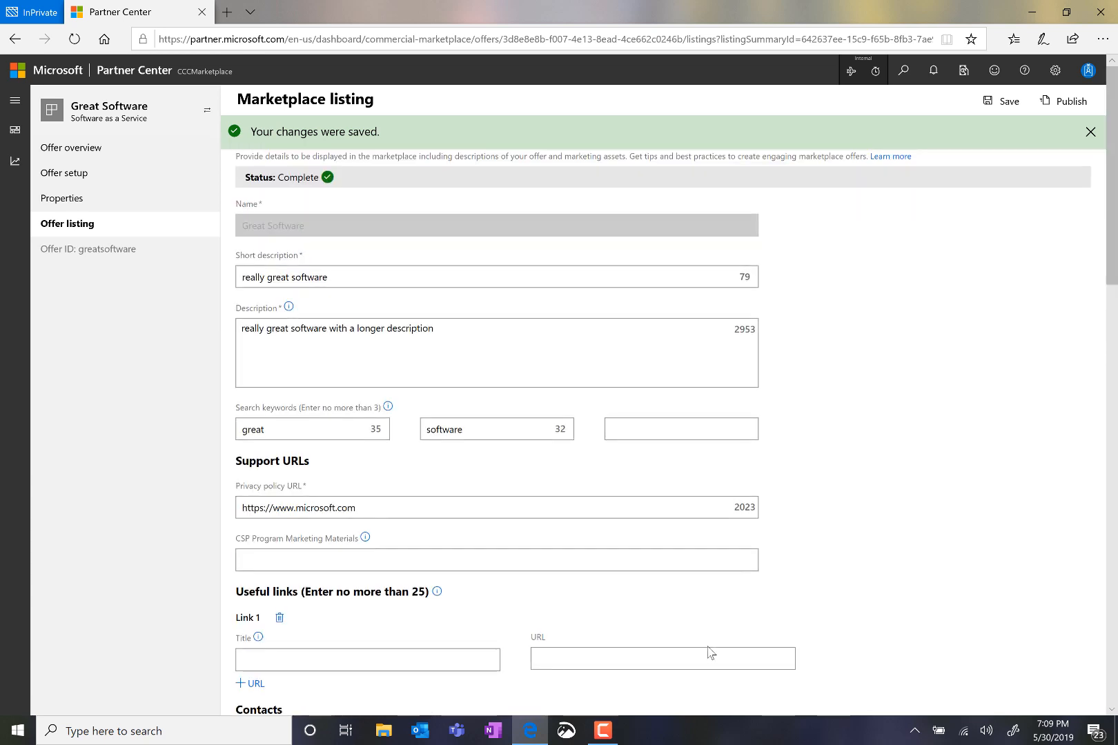
pyautogui.click(1090, 131)
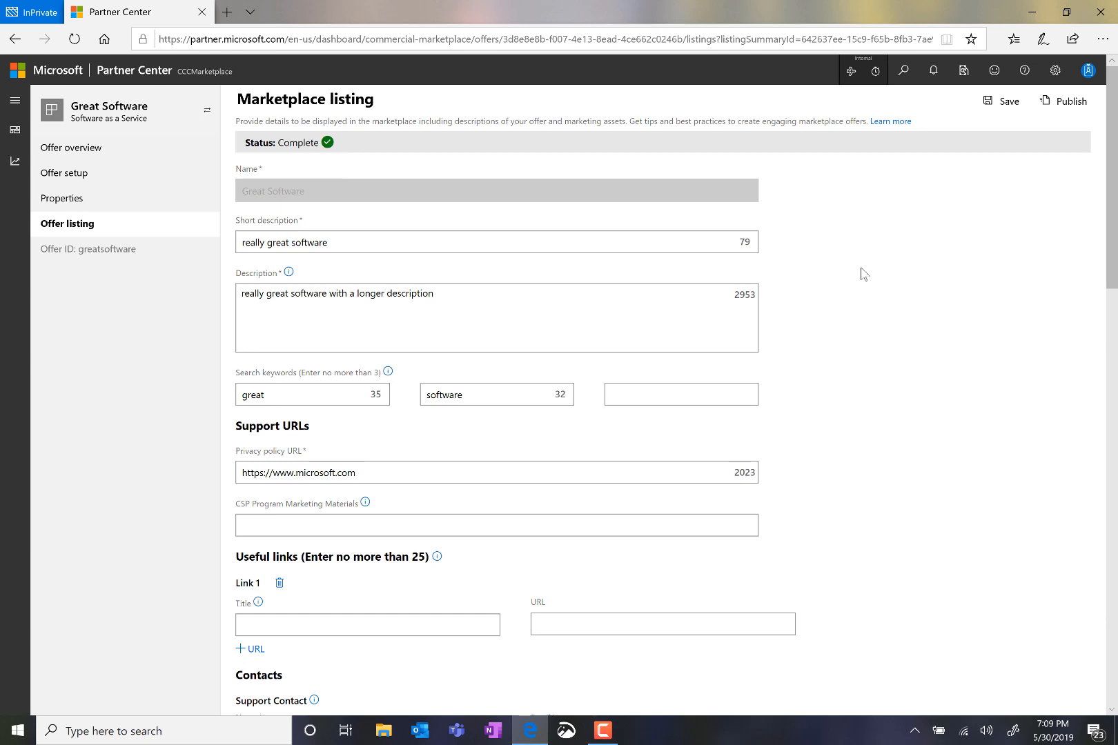
pyautogui.moveTo(995, 131)
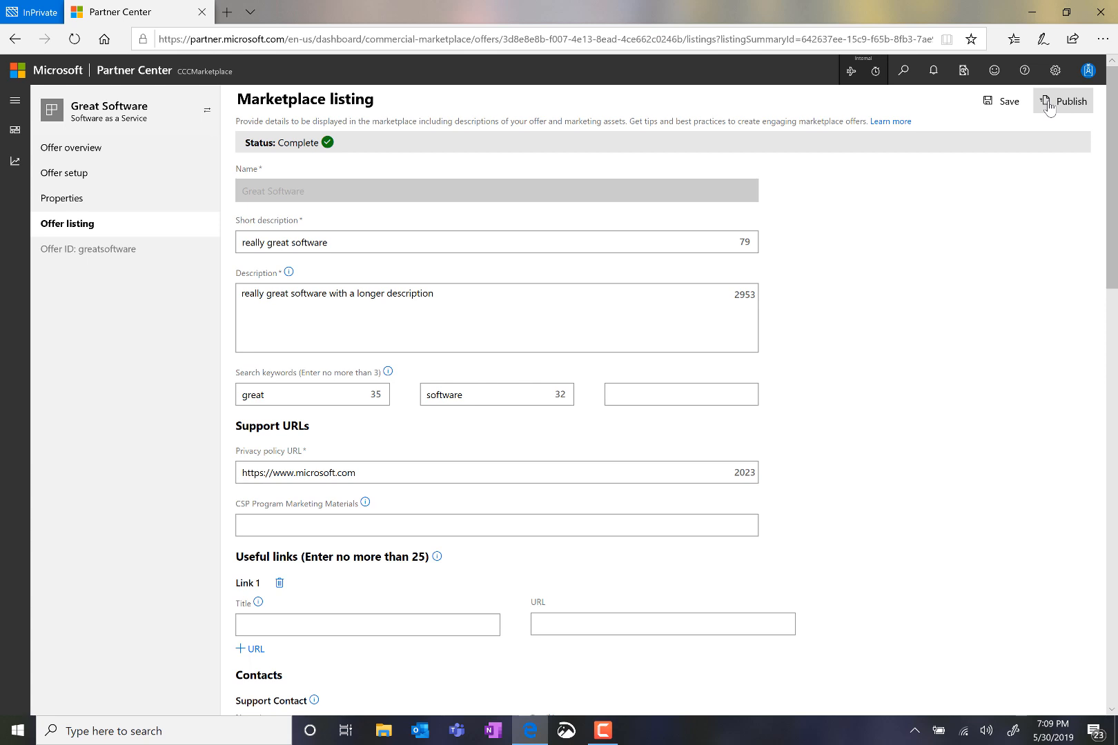
# Publish the offer with certification note 'this is a demonstration' and submit it.
pyautogui.click(1068, 101)
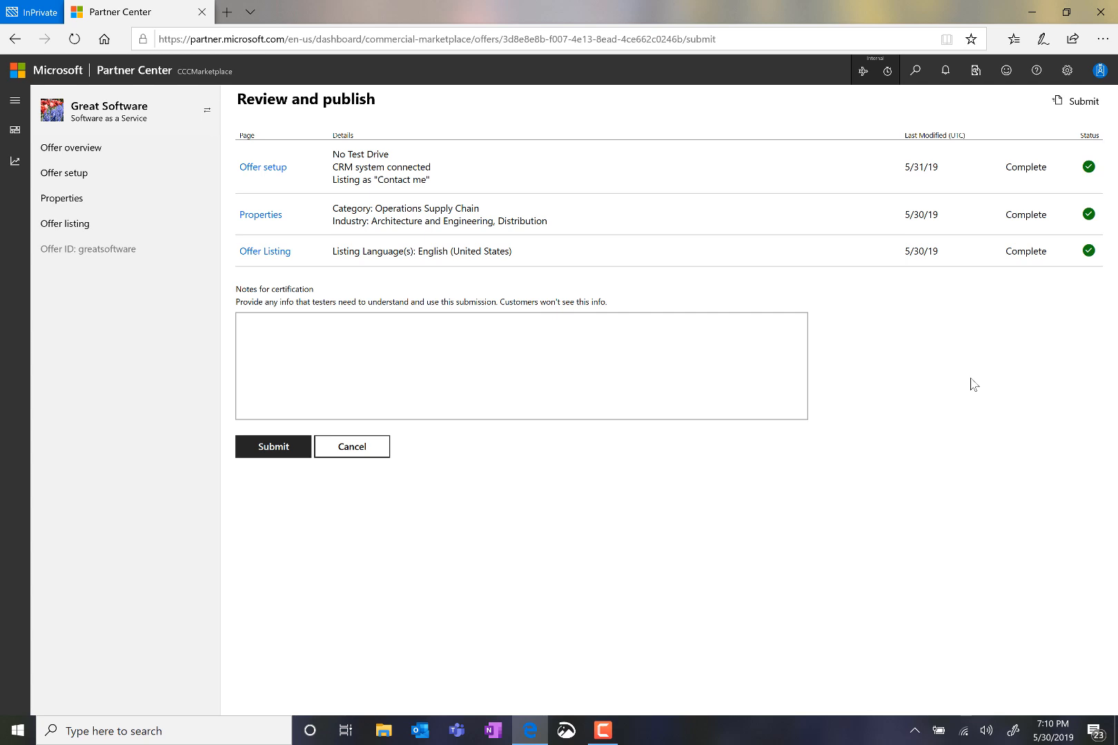
pyautogui.moveTo(271, 185)
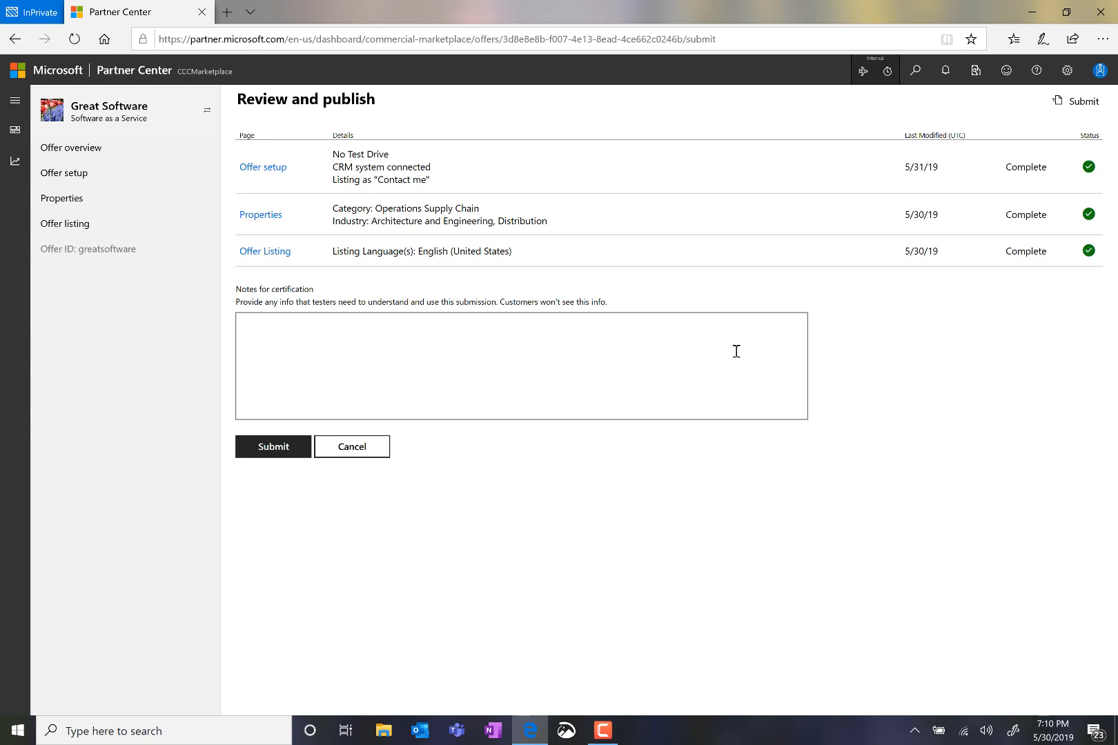
pyautogui.write('this is a demonstration')
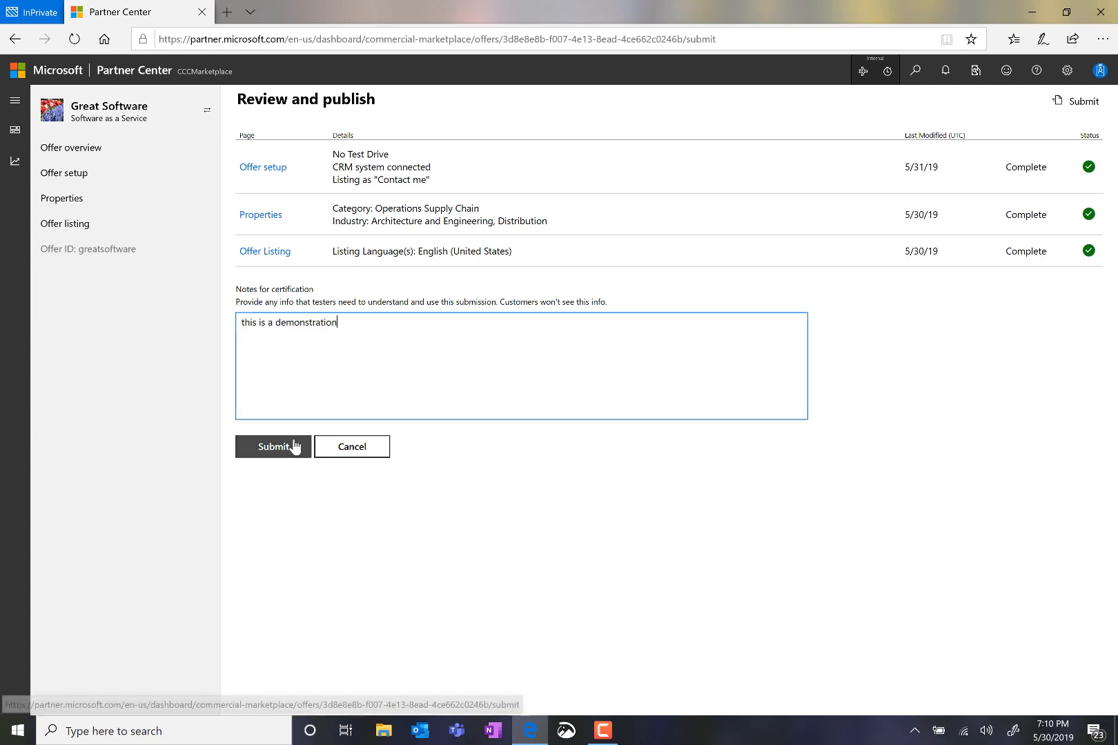
pyautogui.click(272, 445)
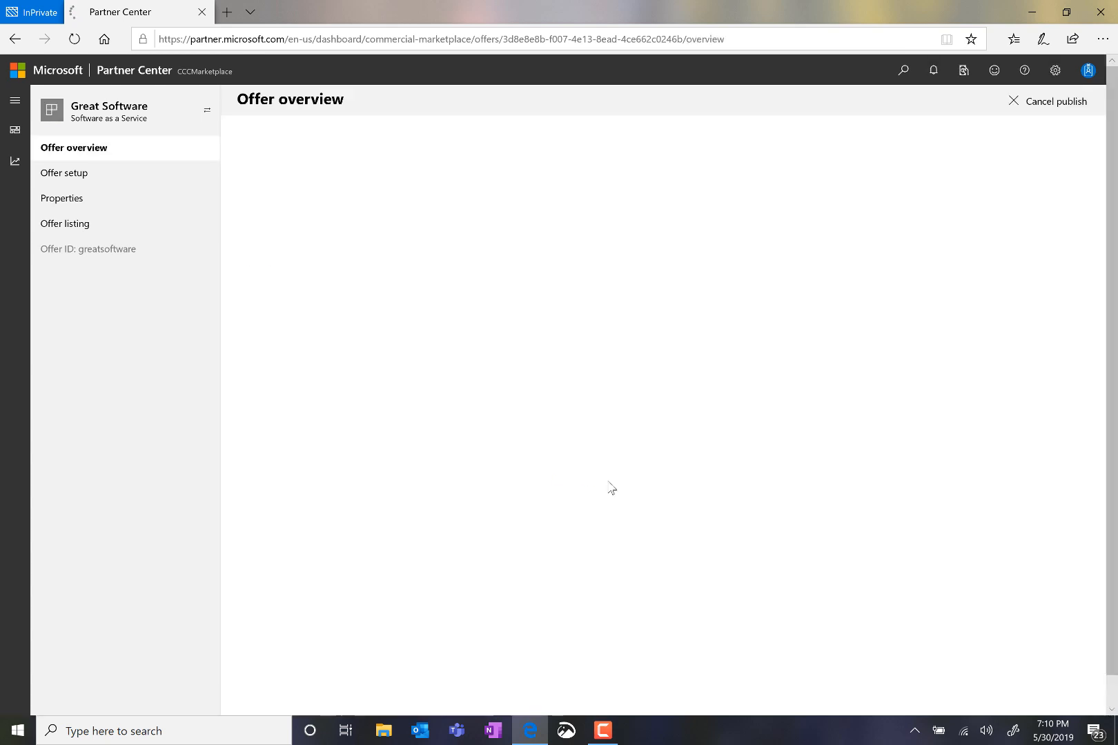